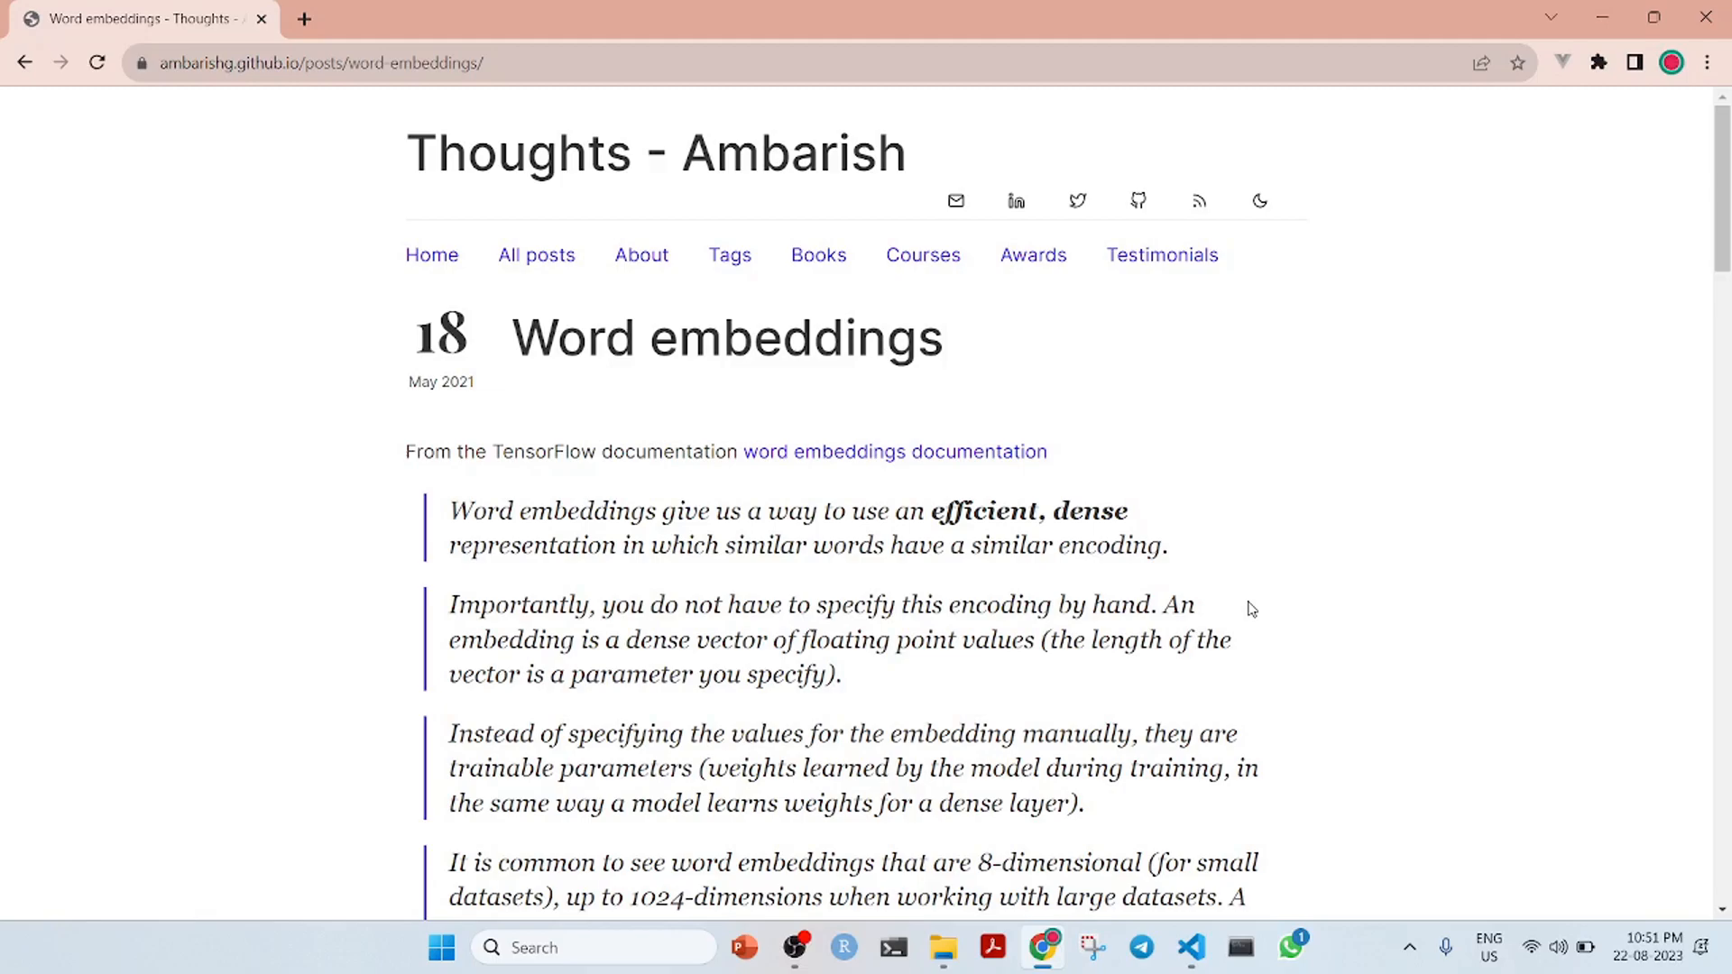
mouse_move(1652, 336)
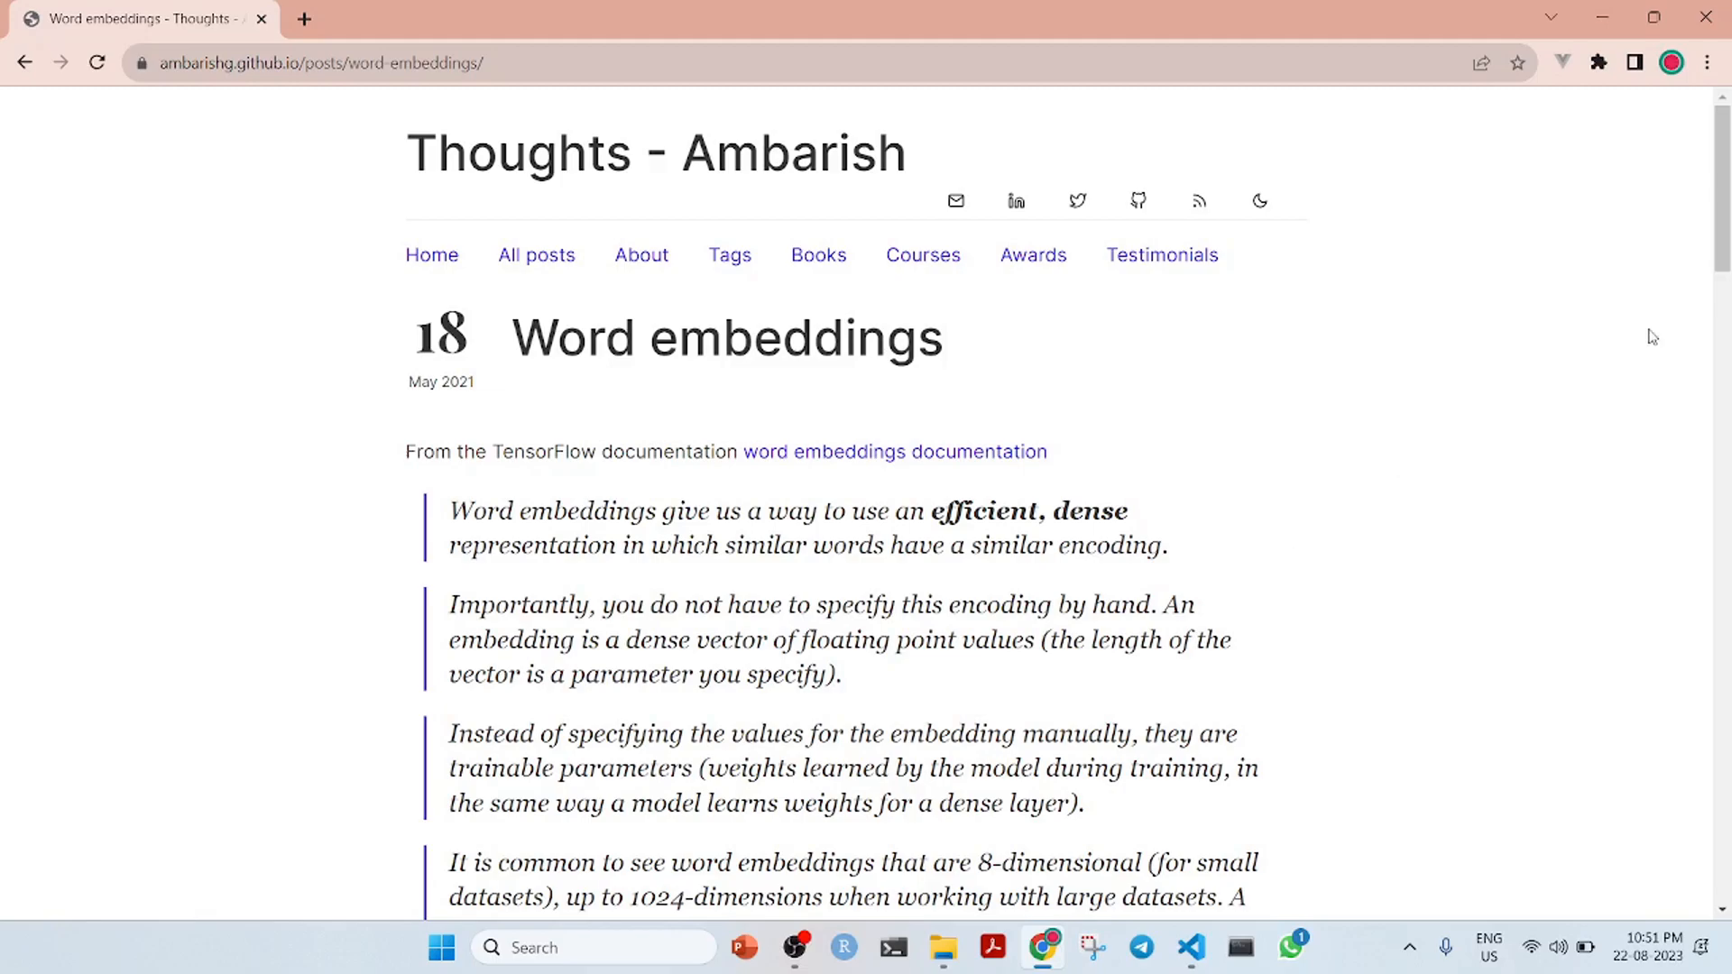
Scroll the Word embeddings post down to the 4-dimensional embedding figure
scroll(down, 3)
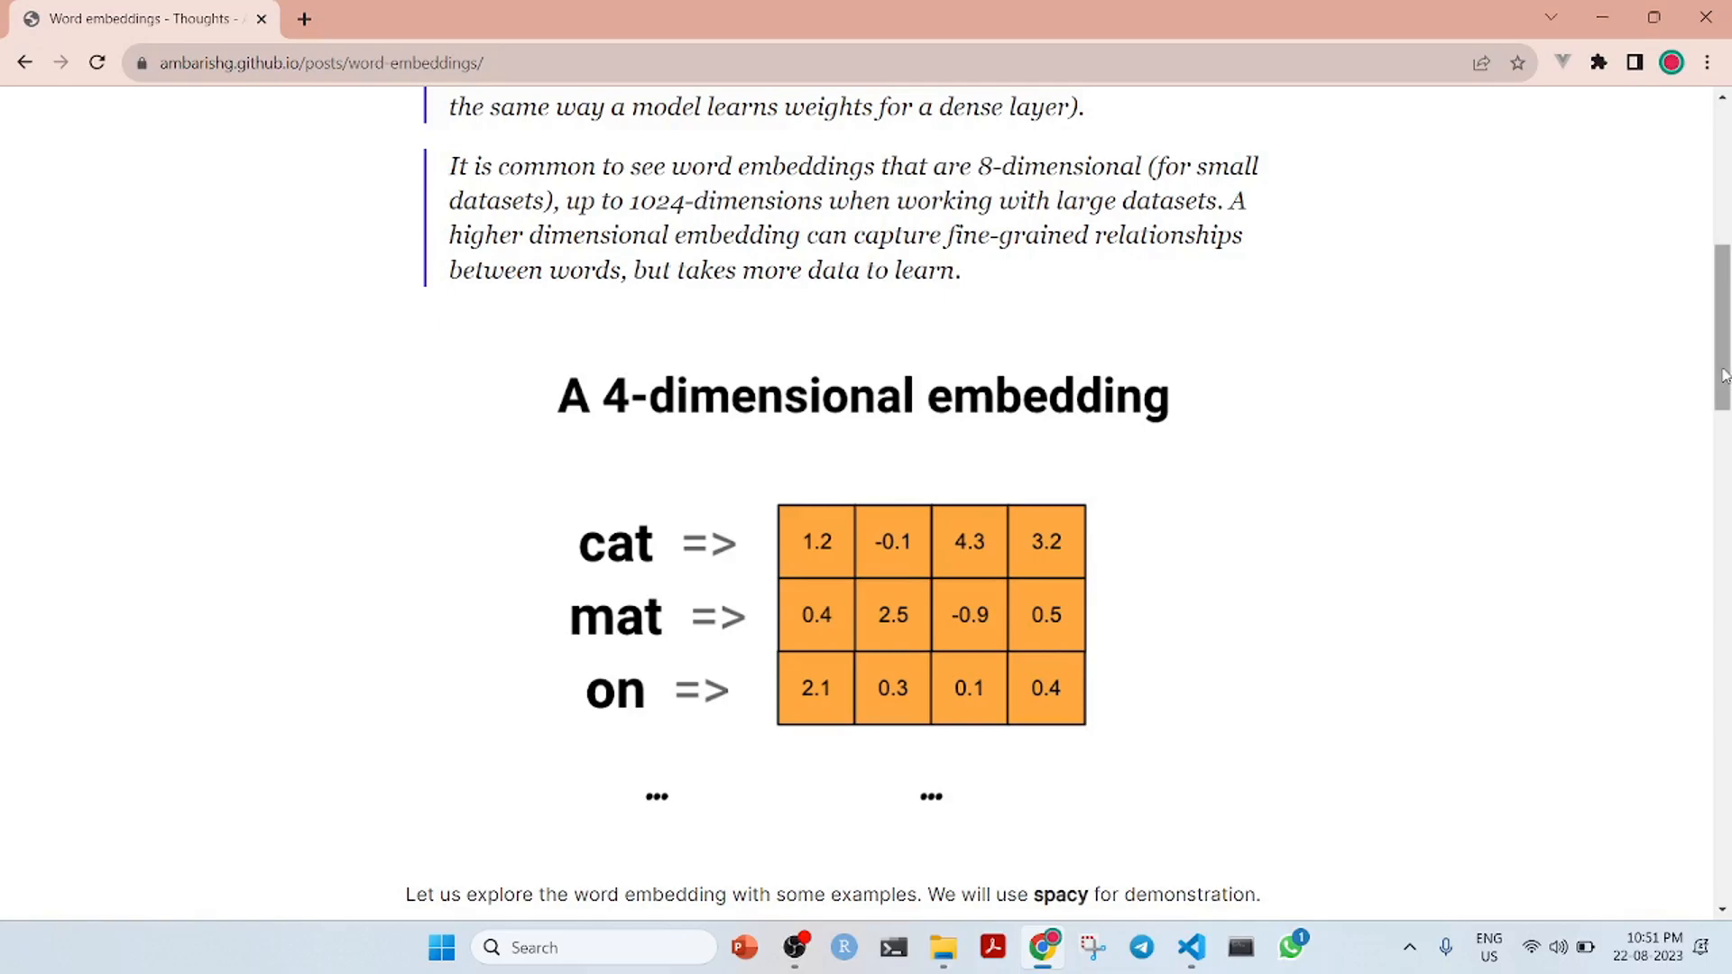
mouse_move(1191, 948)
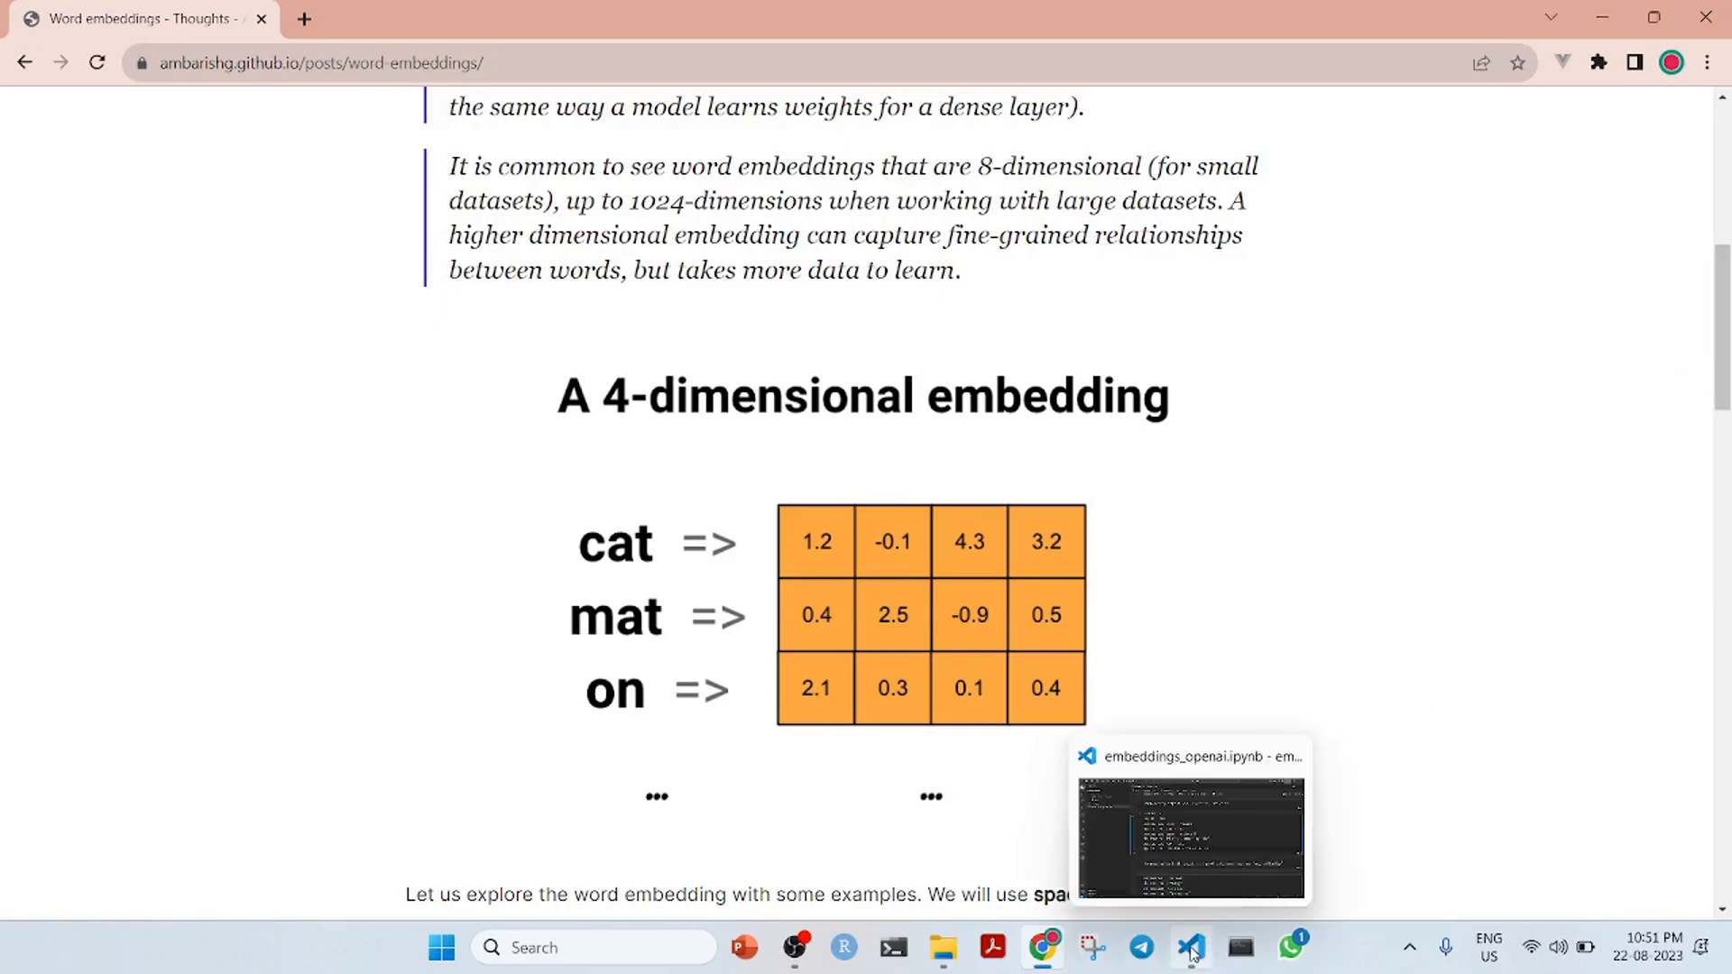
Switch to embeddings_openai.ipynb and review the Azure OpenAI config, word list and sentence cells
click(1191, 948)
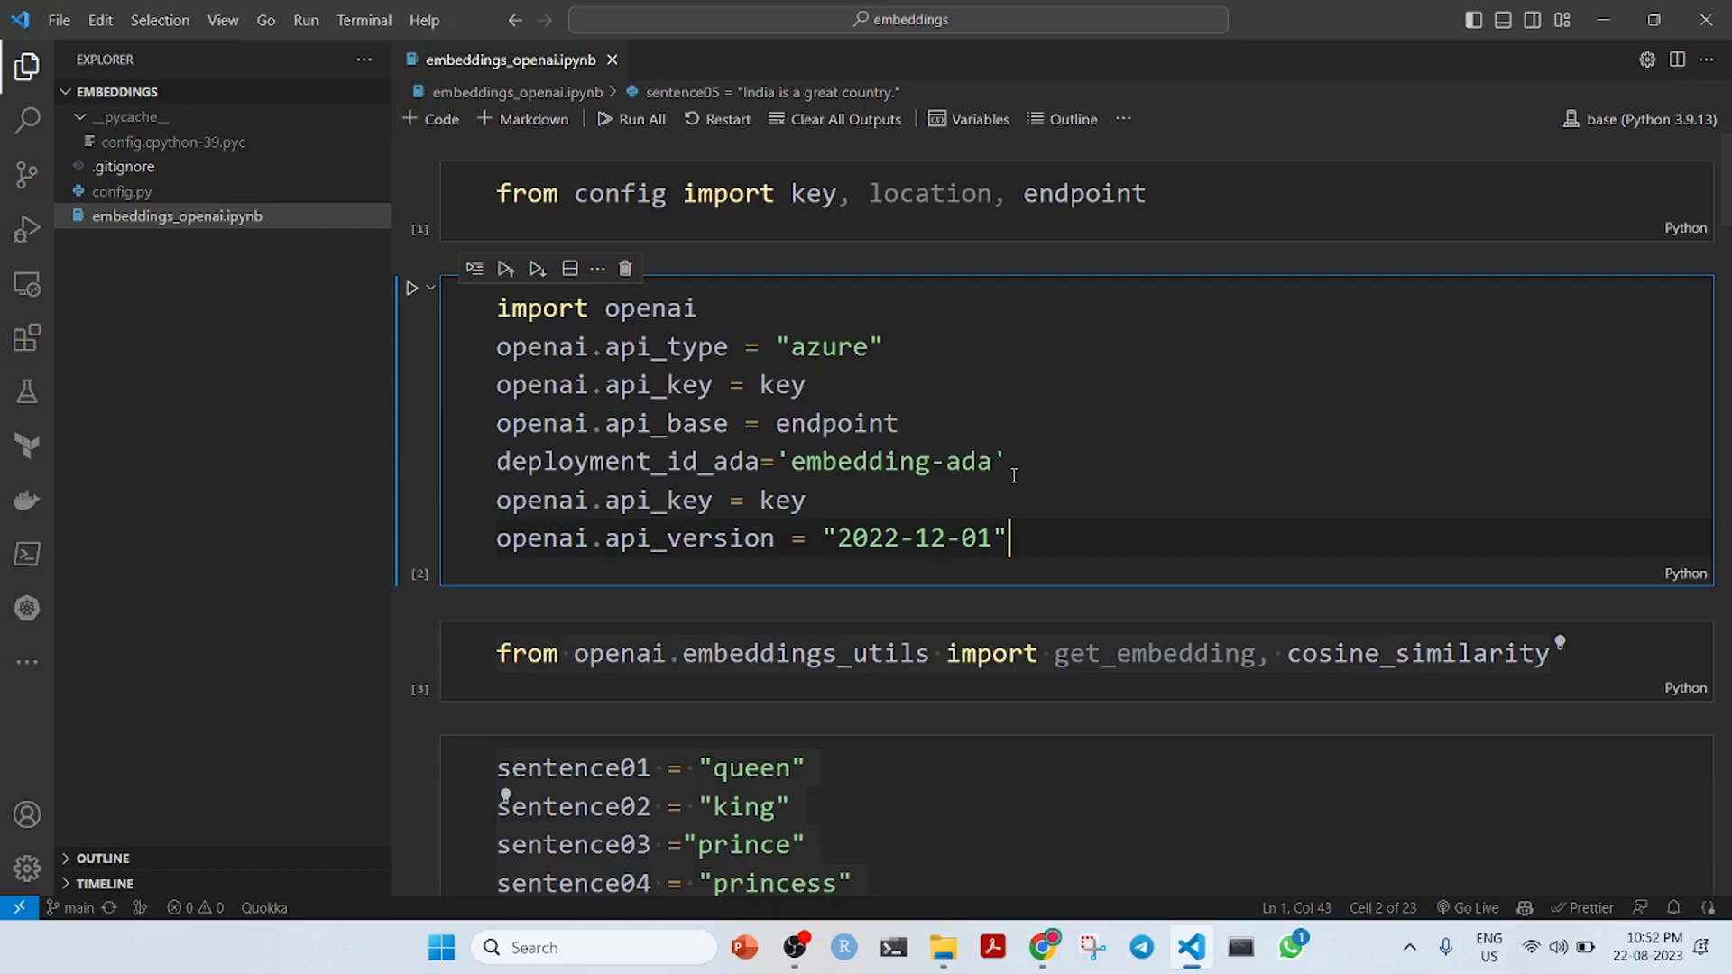
mouse_move(940, 378)
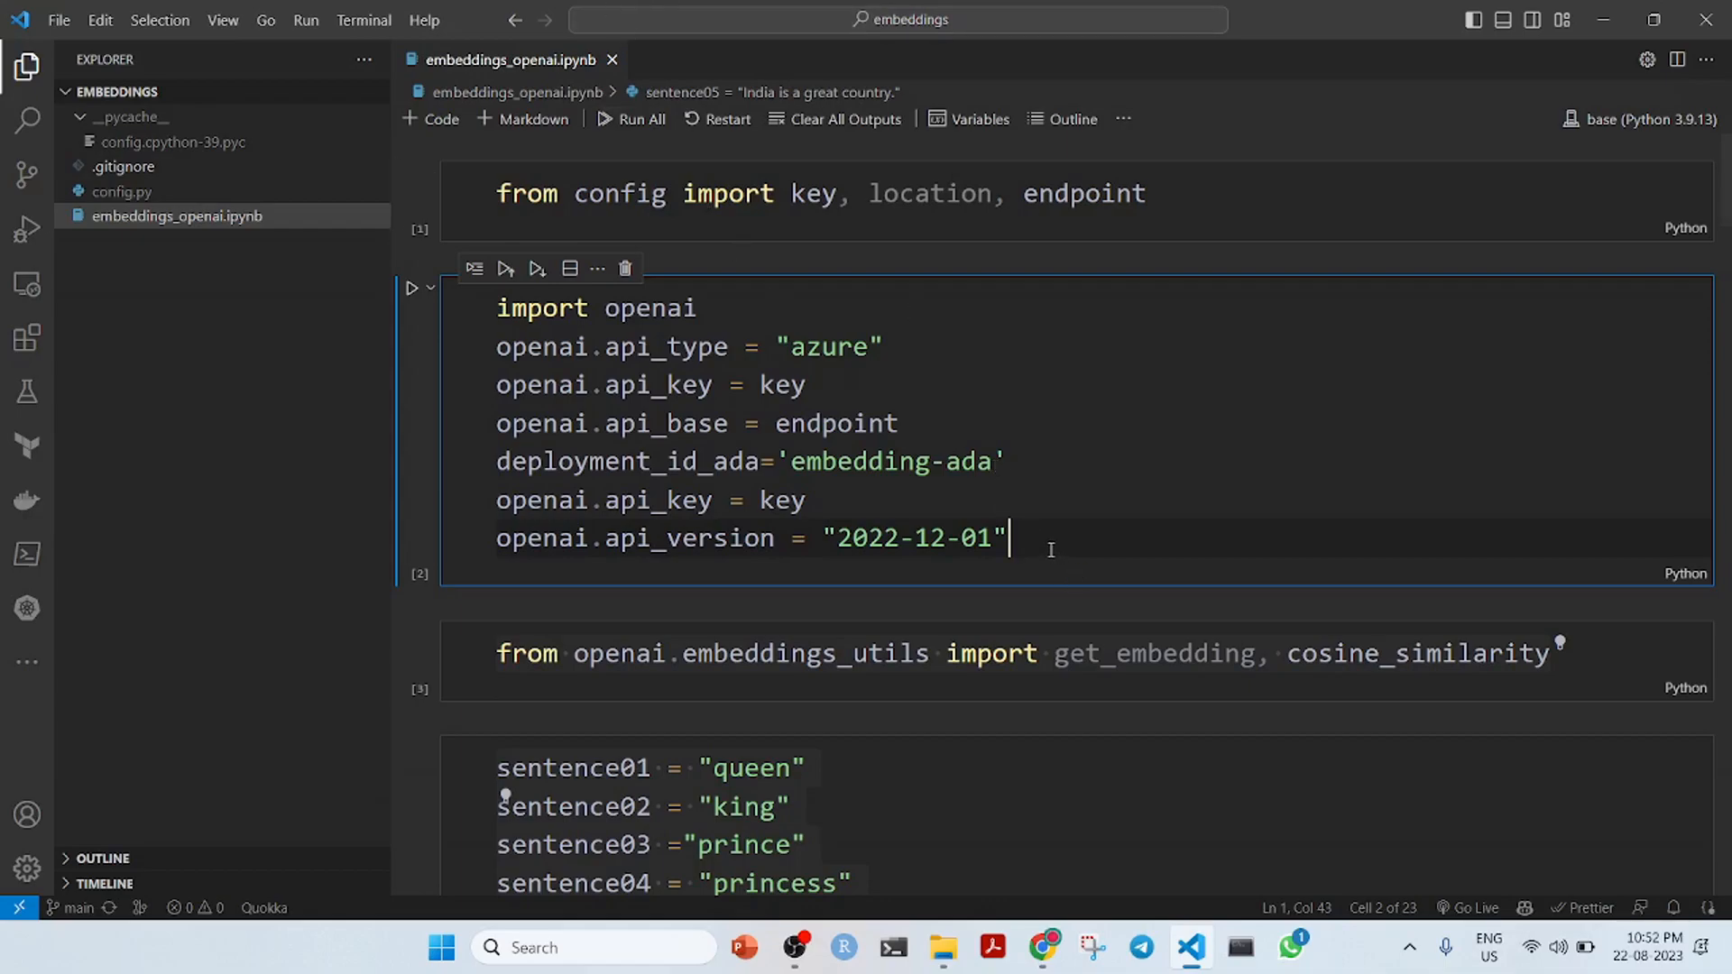
key(ctrl+a)
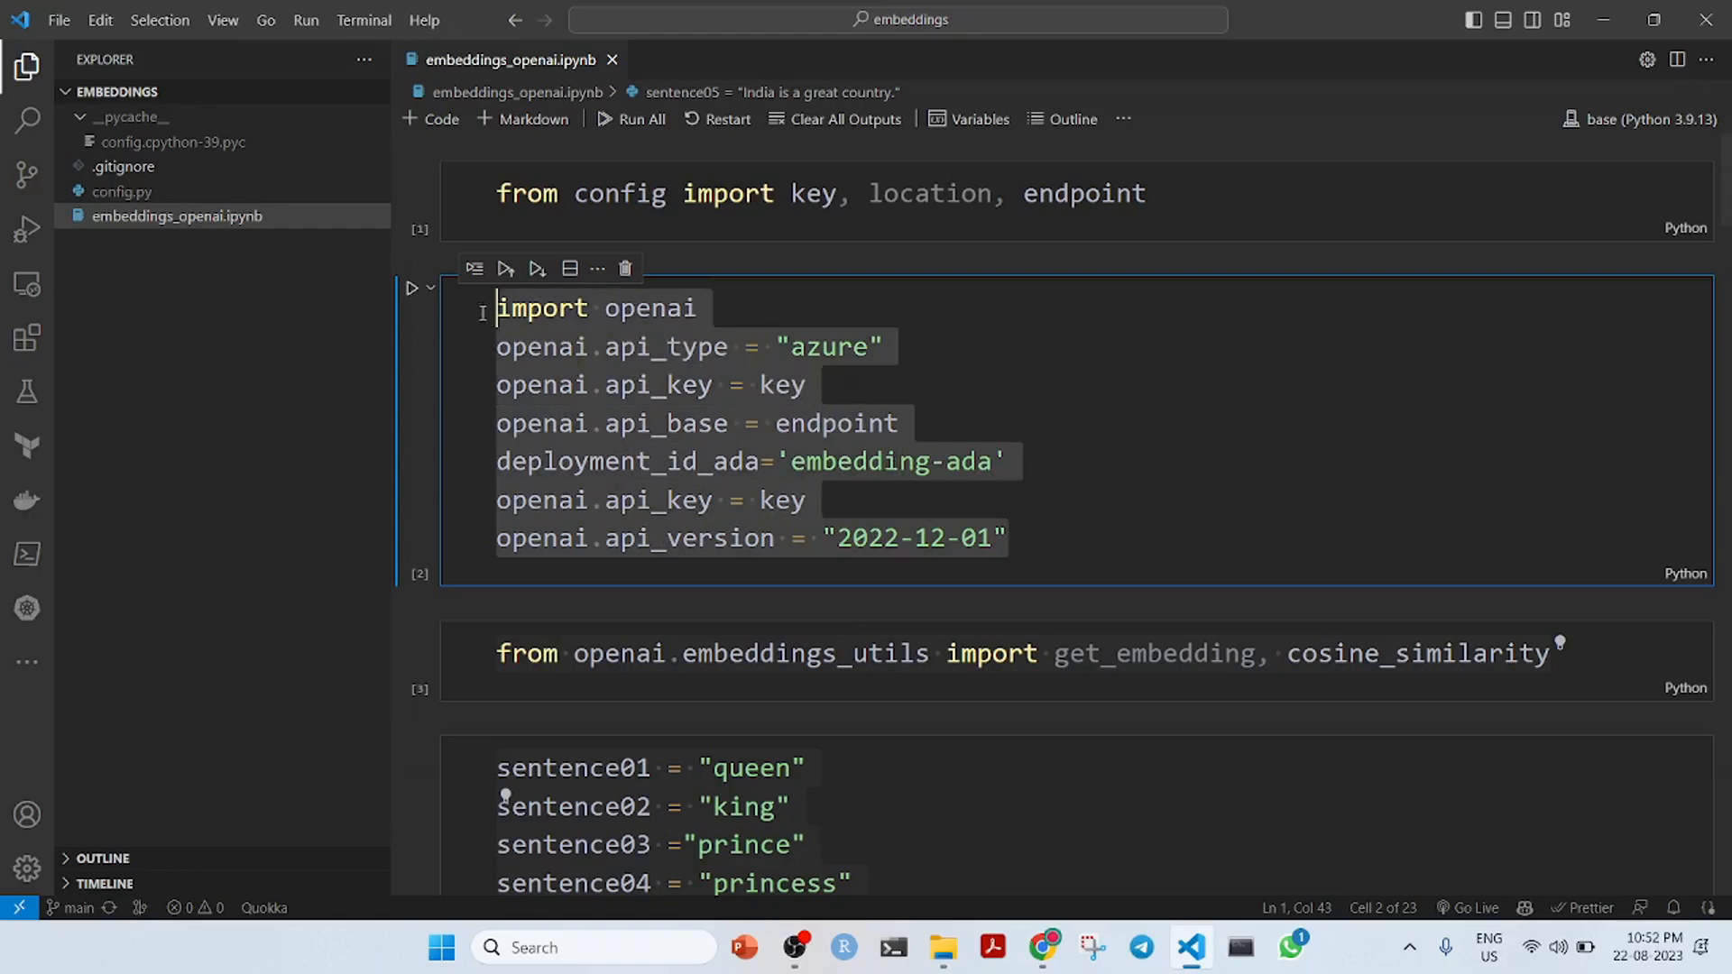
click(1081, 468)
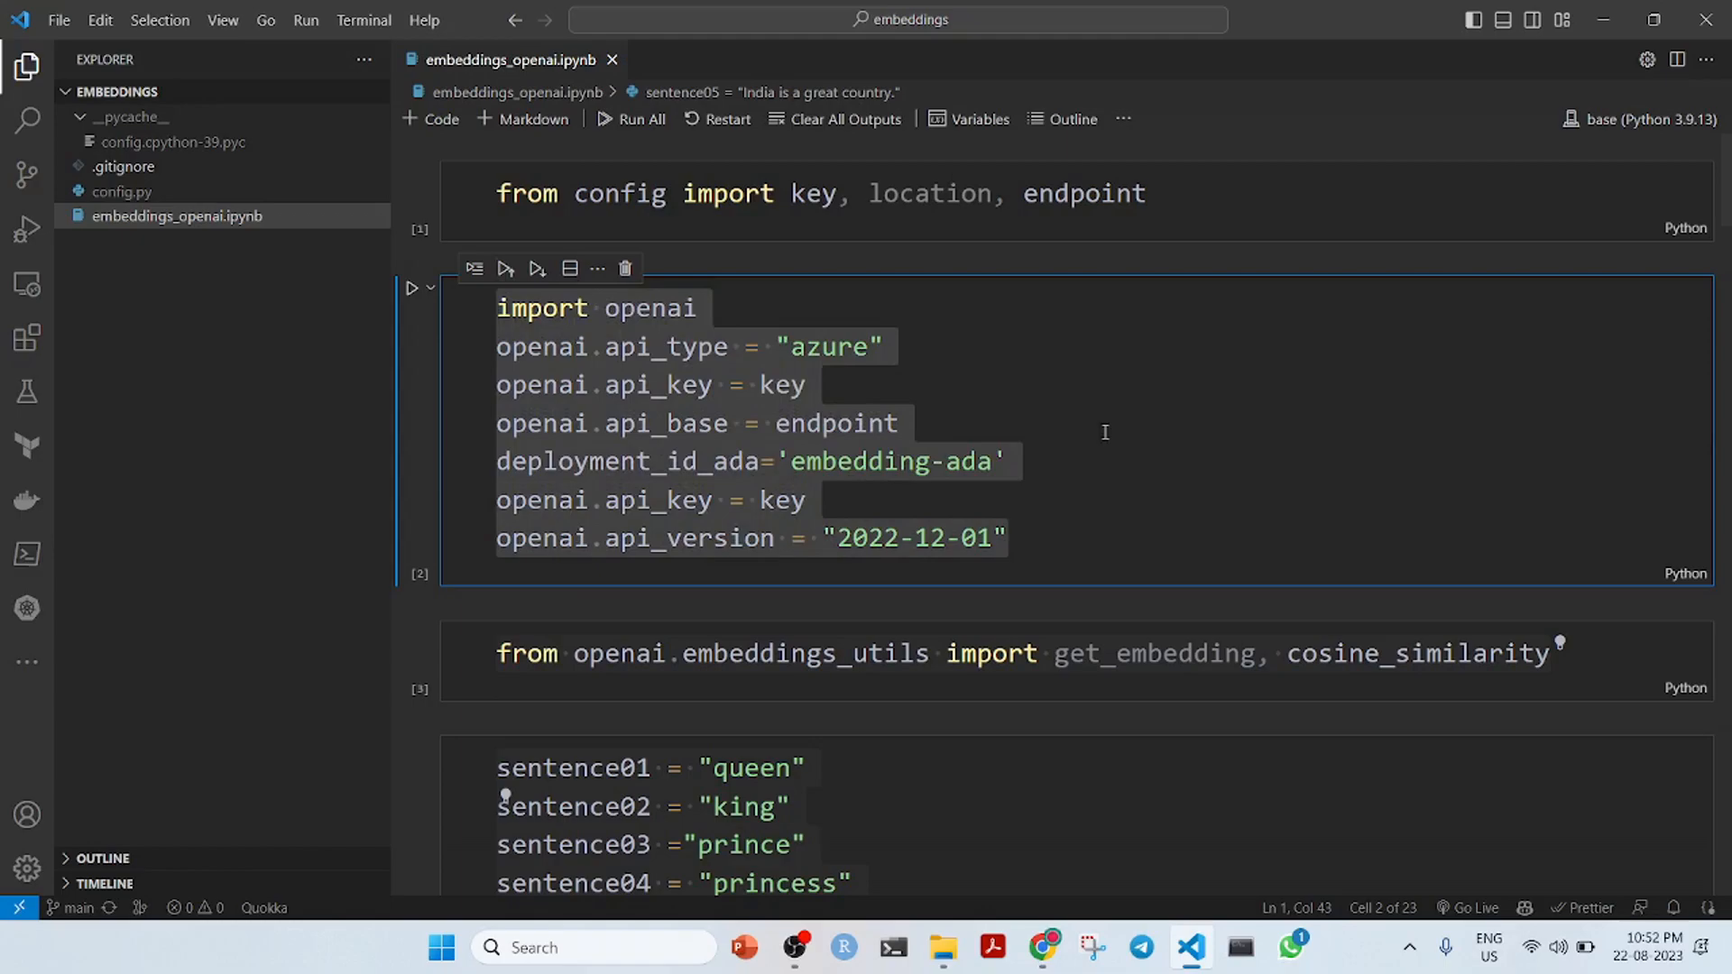
click(1005, 461)
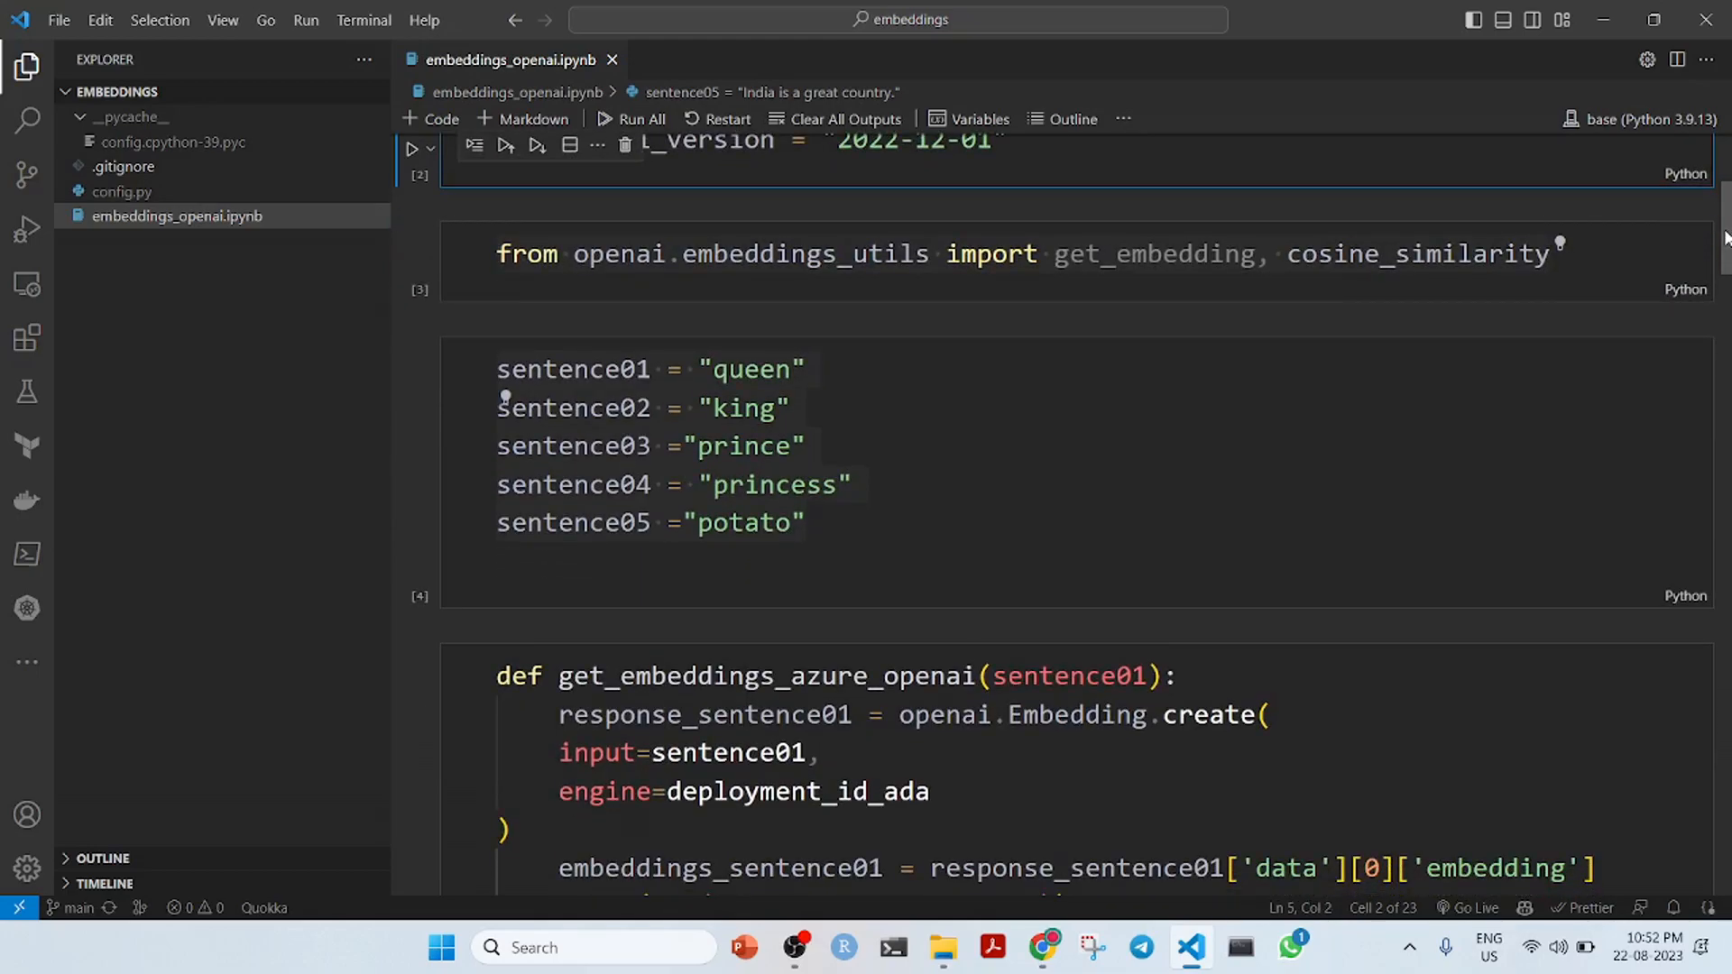
Scroll past the 1536-length embeddings to the 0.915 king–queen cosine similarity output
scroll(down, 3)
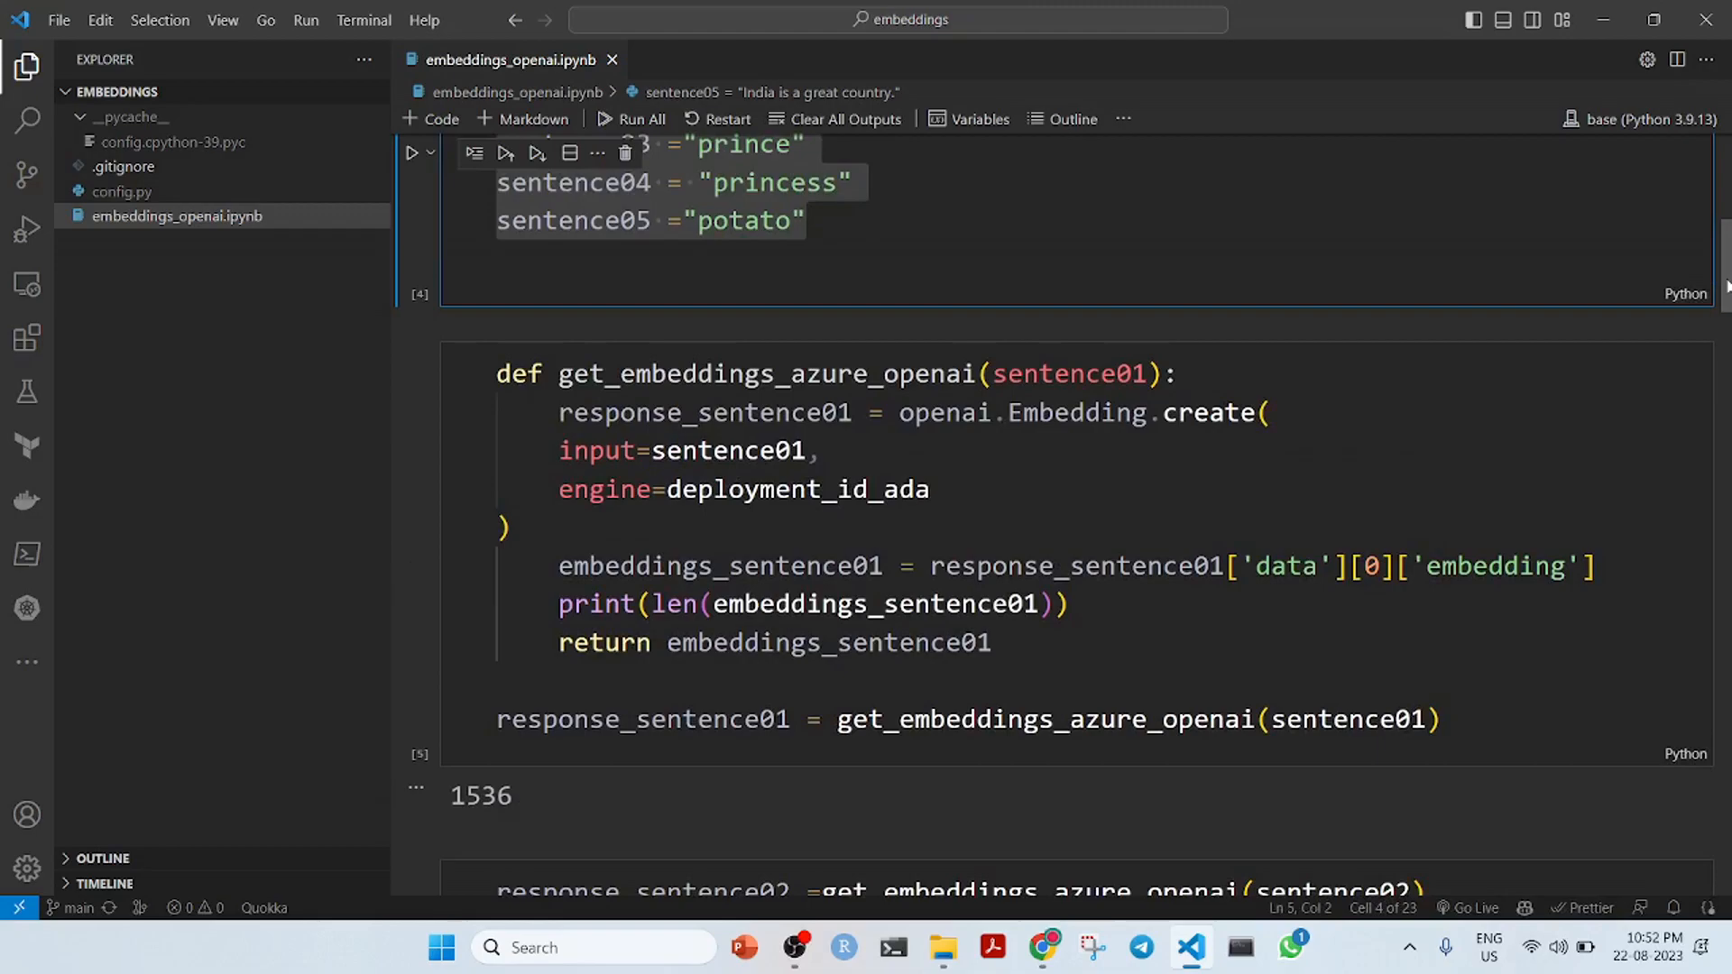
scroll(down, 3)
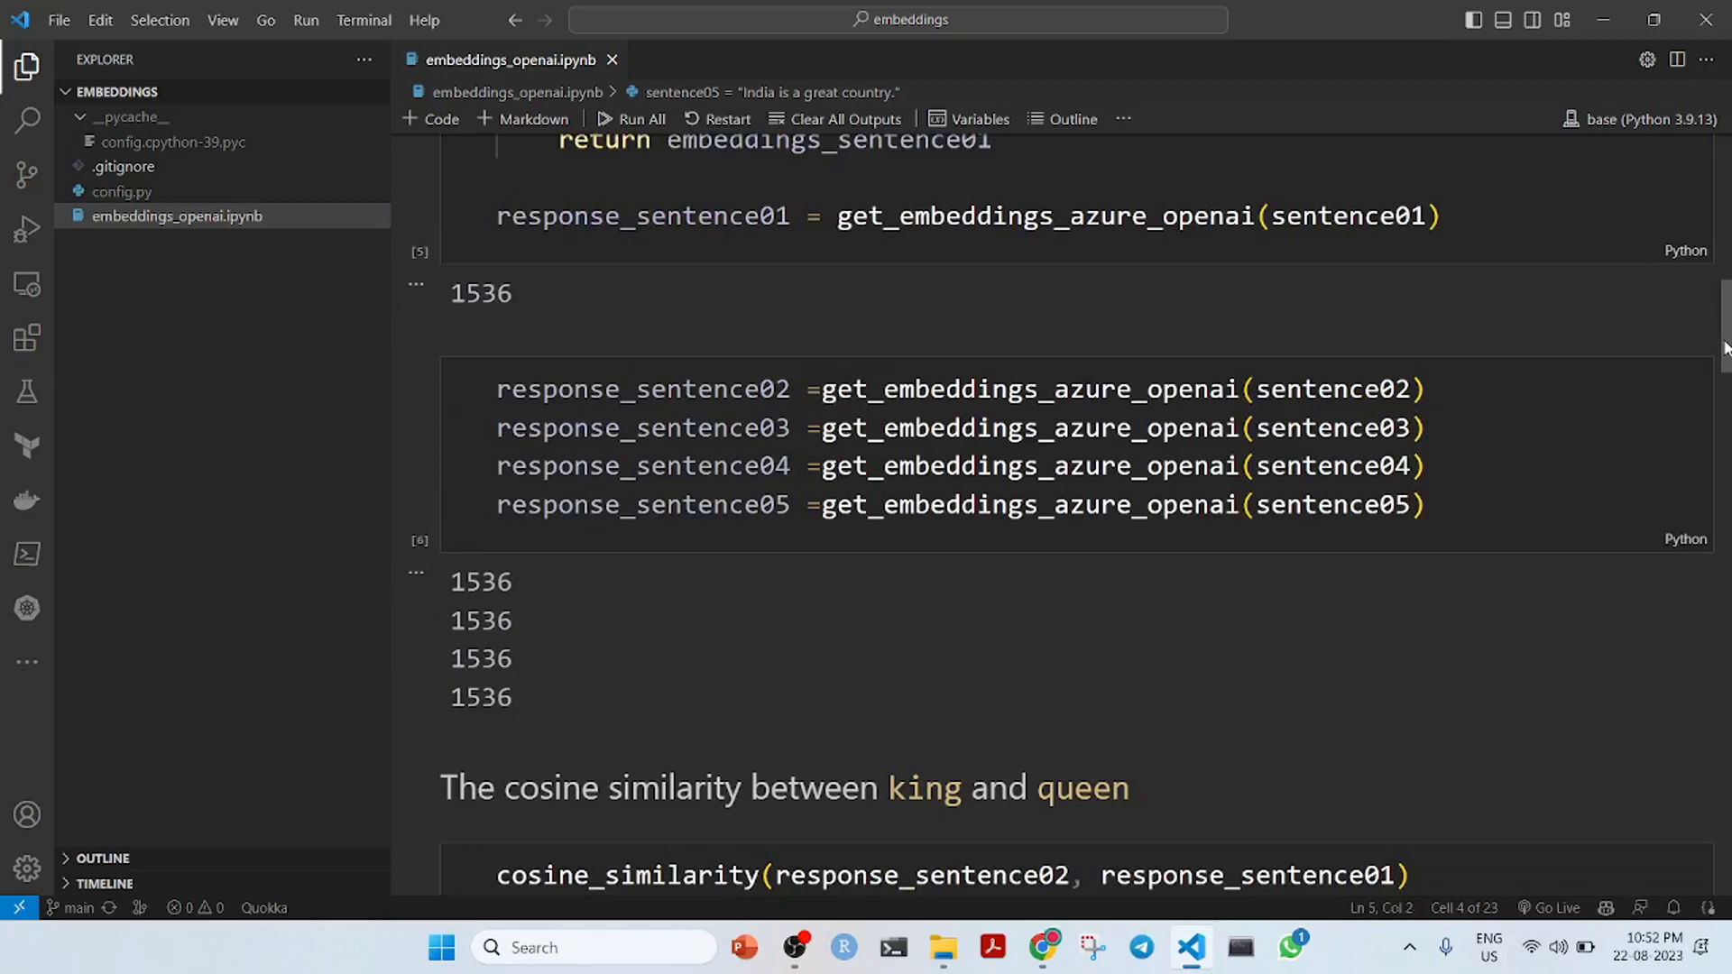
scroll(down, 3)
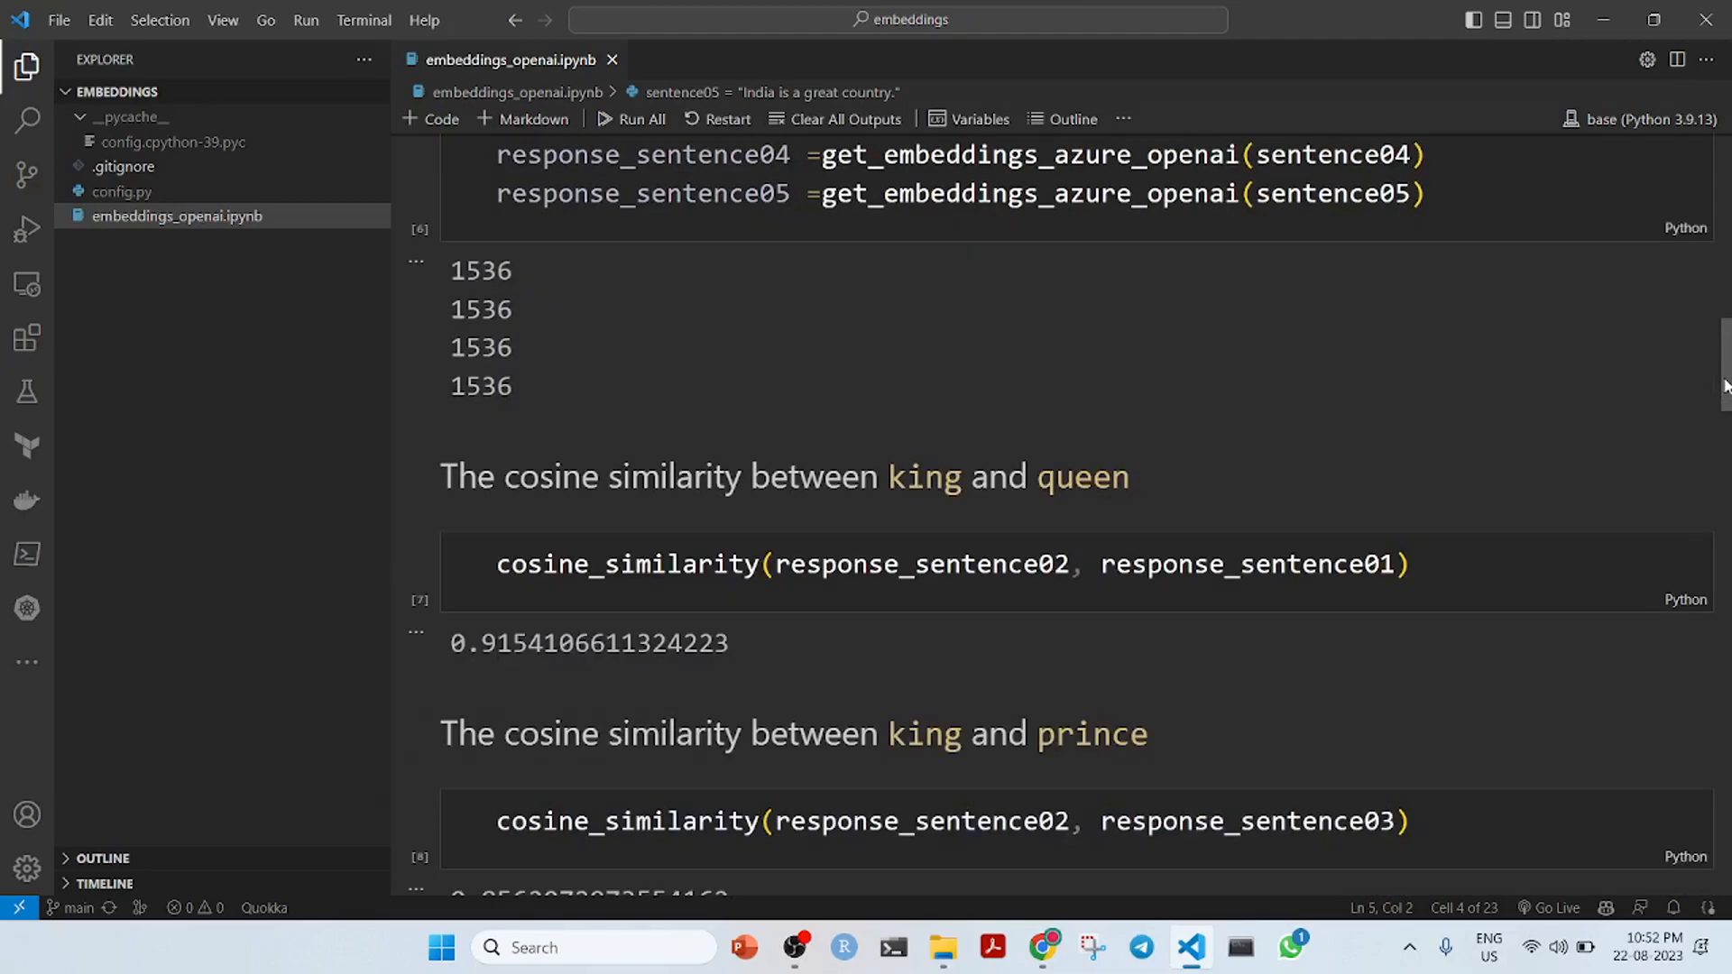
Scroll through king–prince, king–princess, king–potato and queen–potato results to the seven-sentence cell
scroll(down, 3)
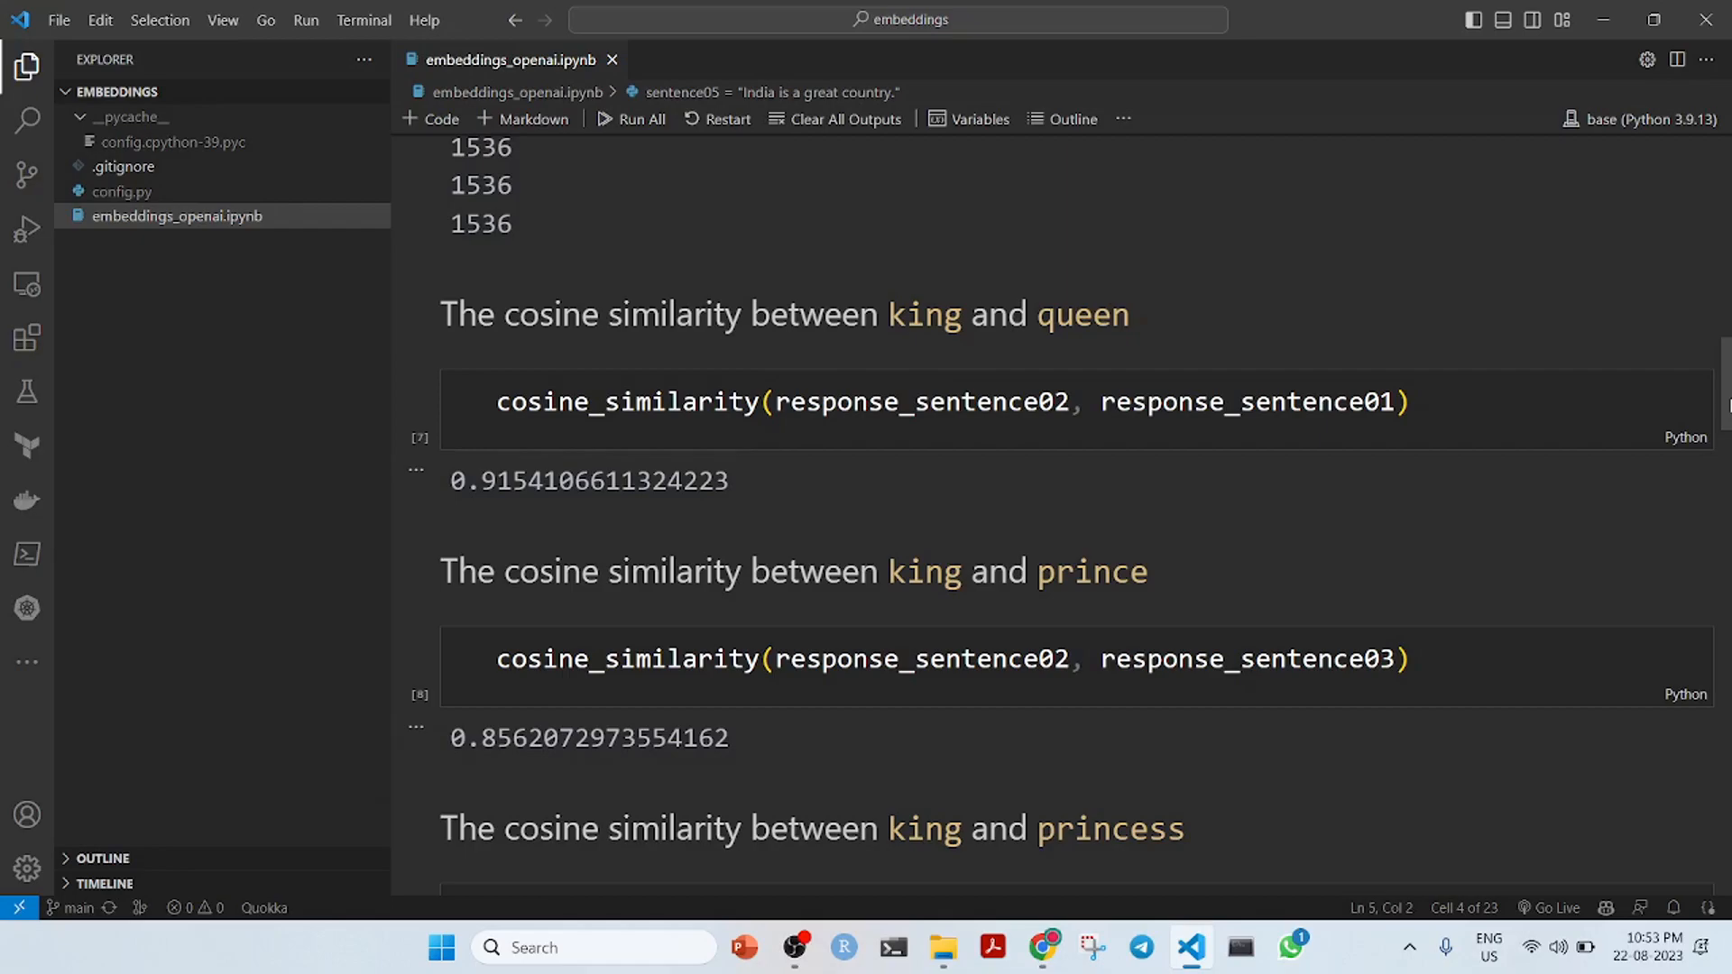
scroll(down, 3)
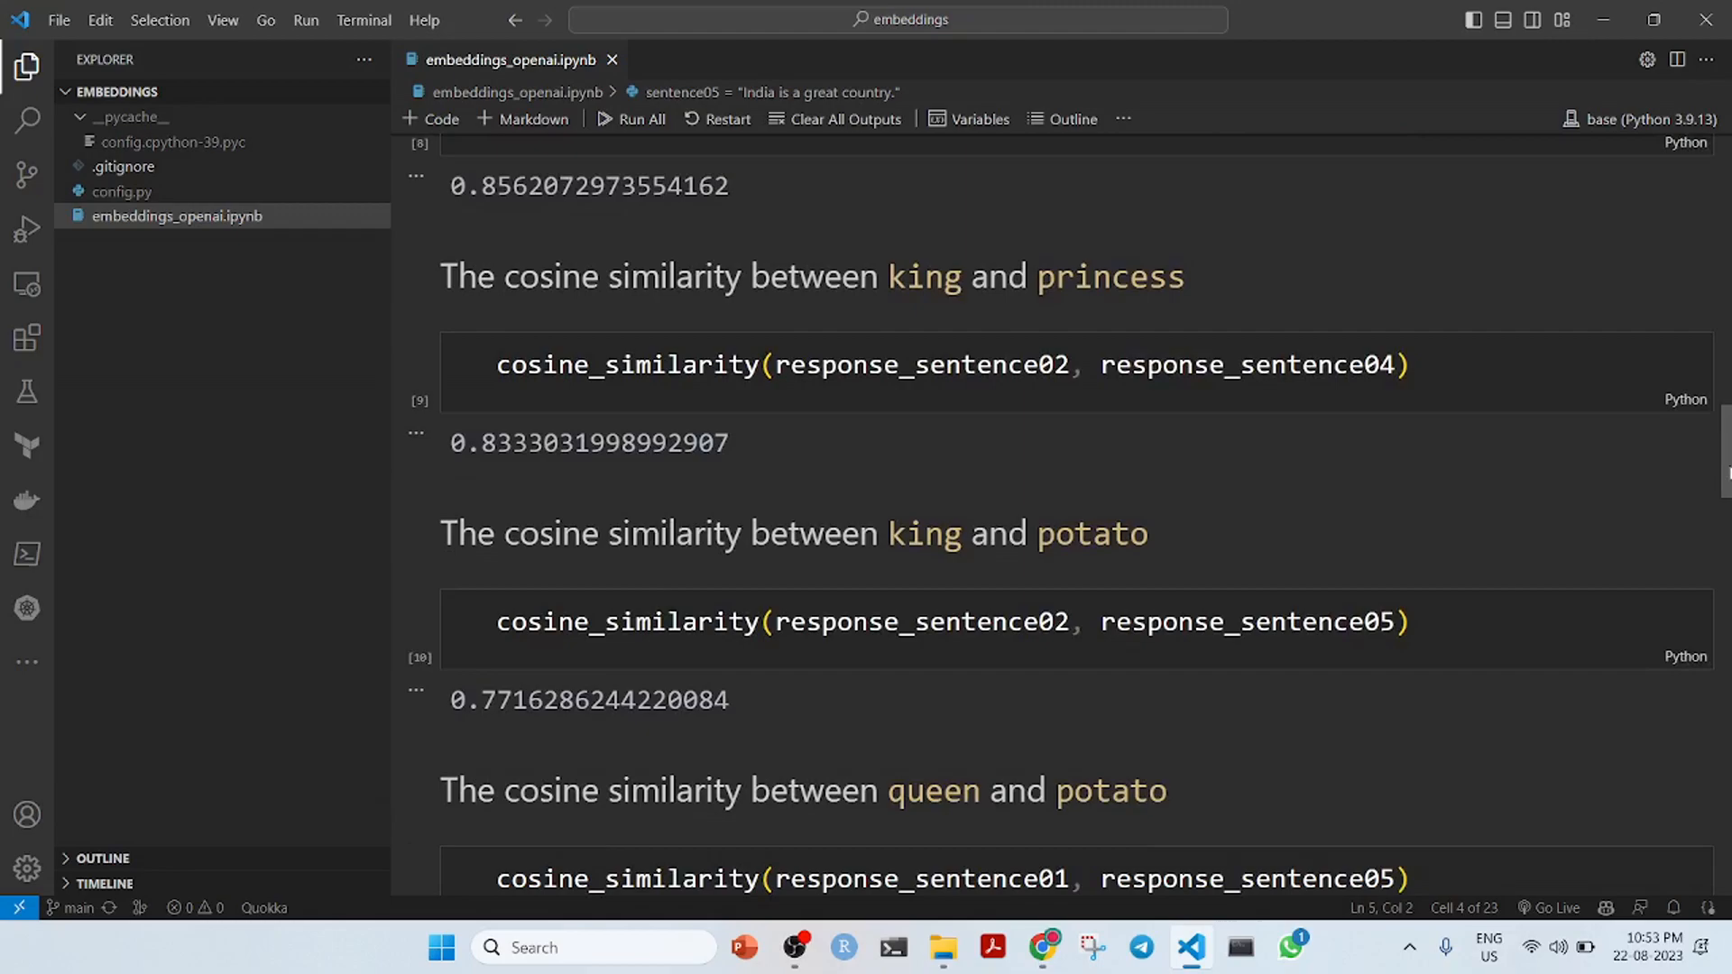
scroll(down, 3)
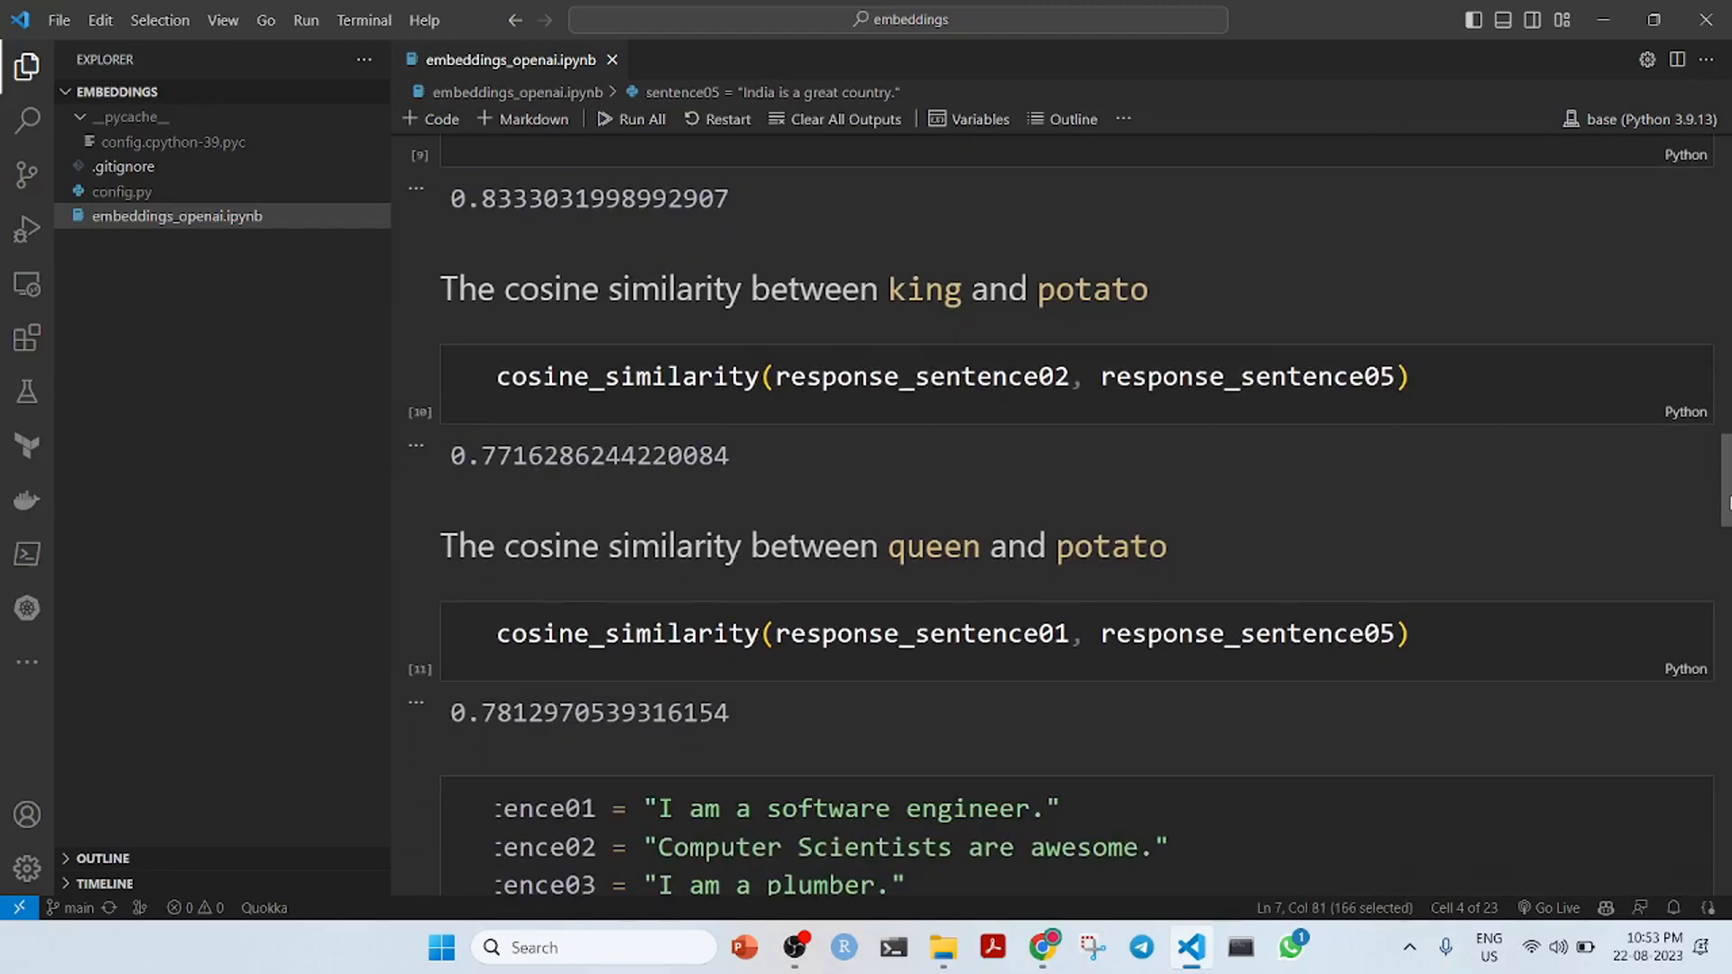
scroll(down, 3)
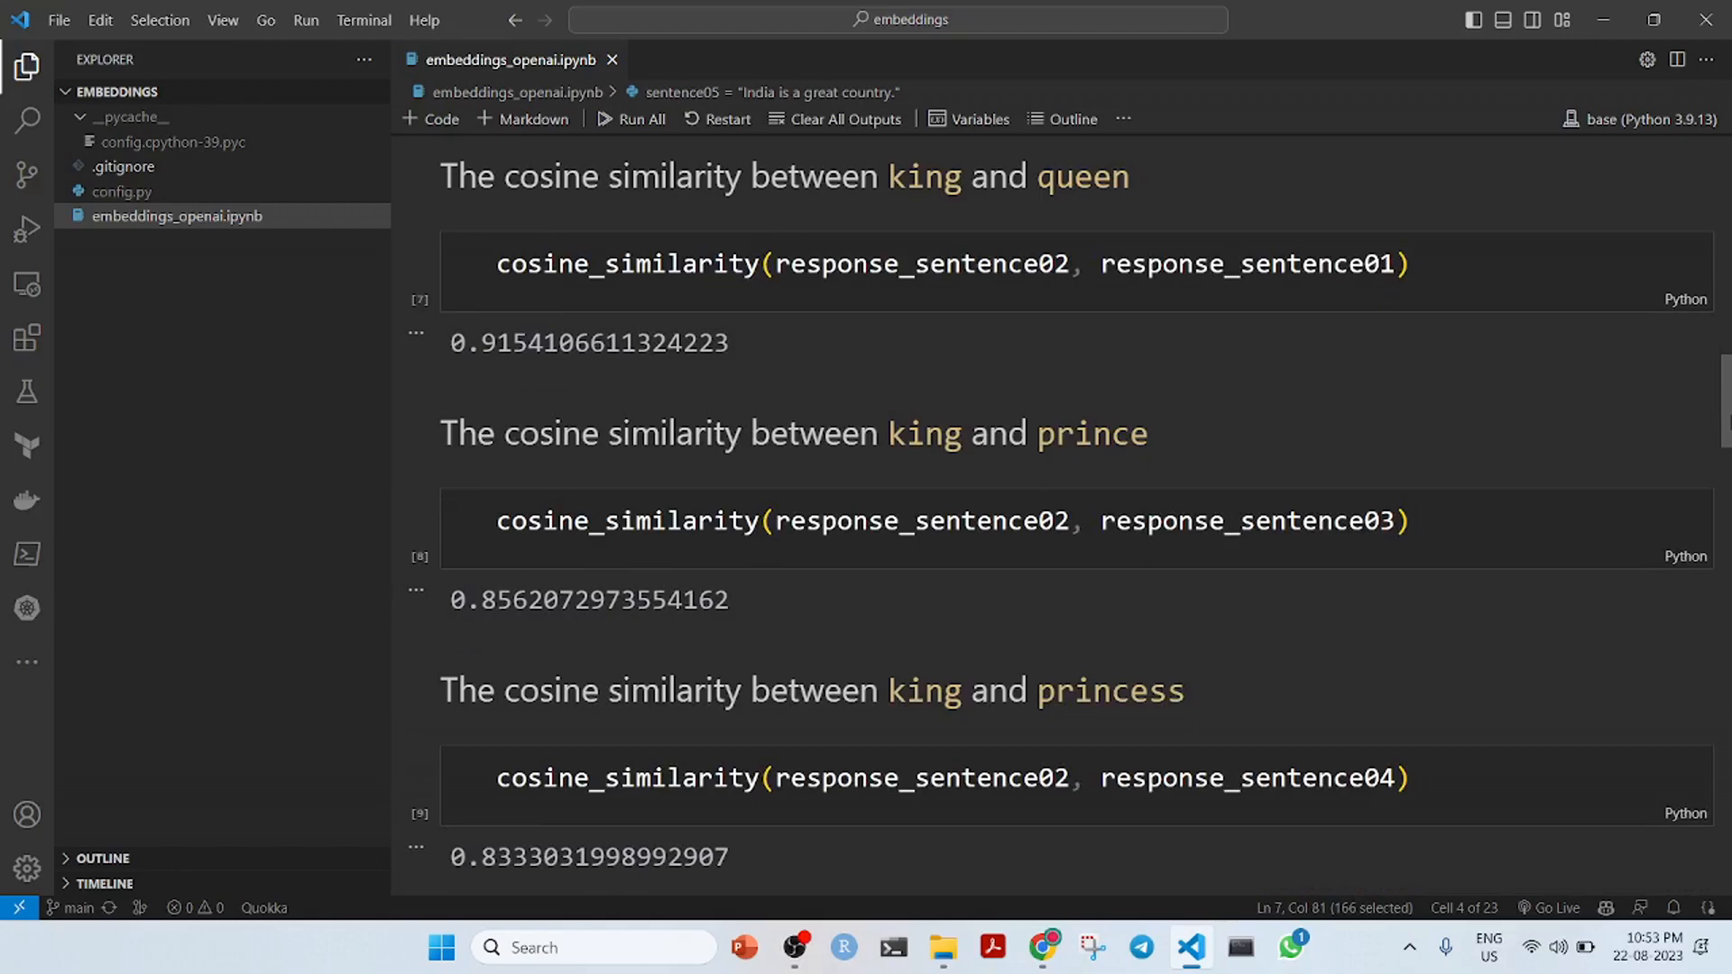
scroll(down, 3)
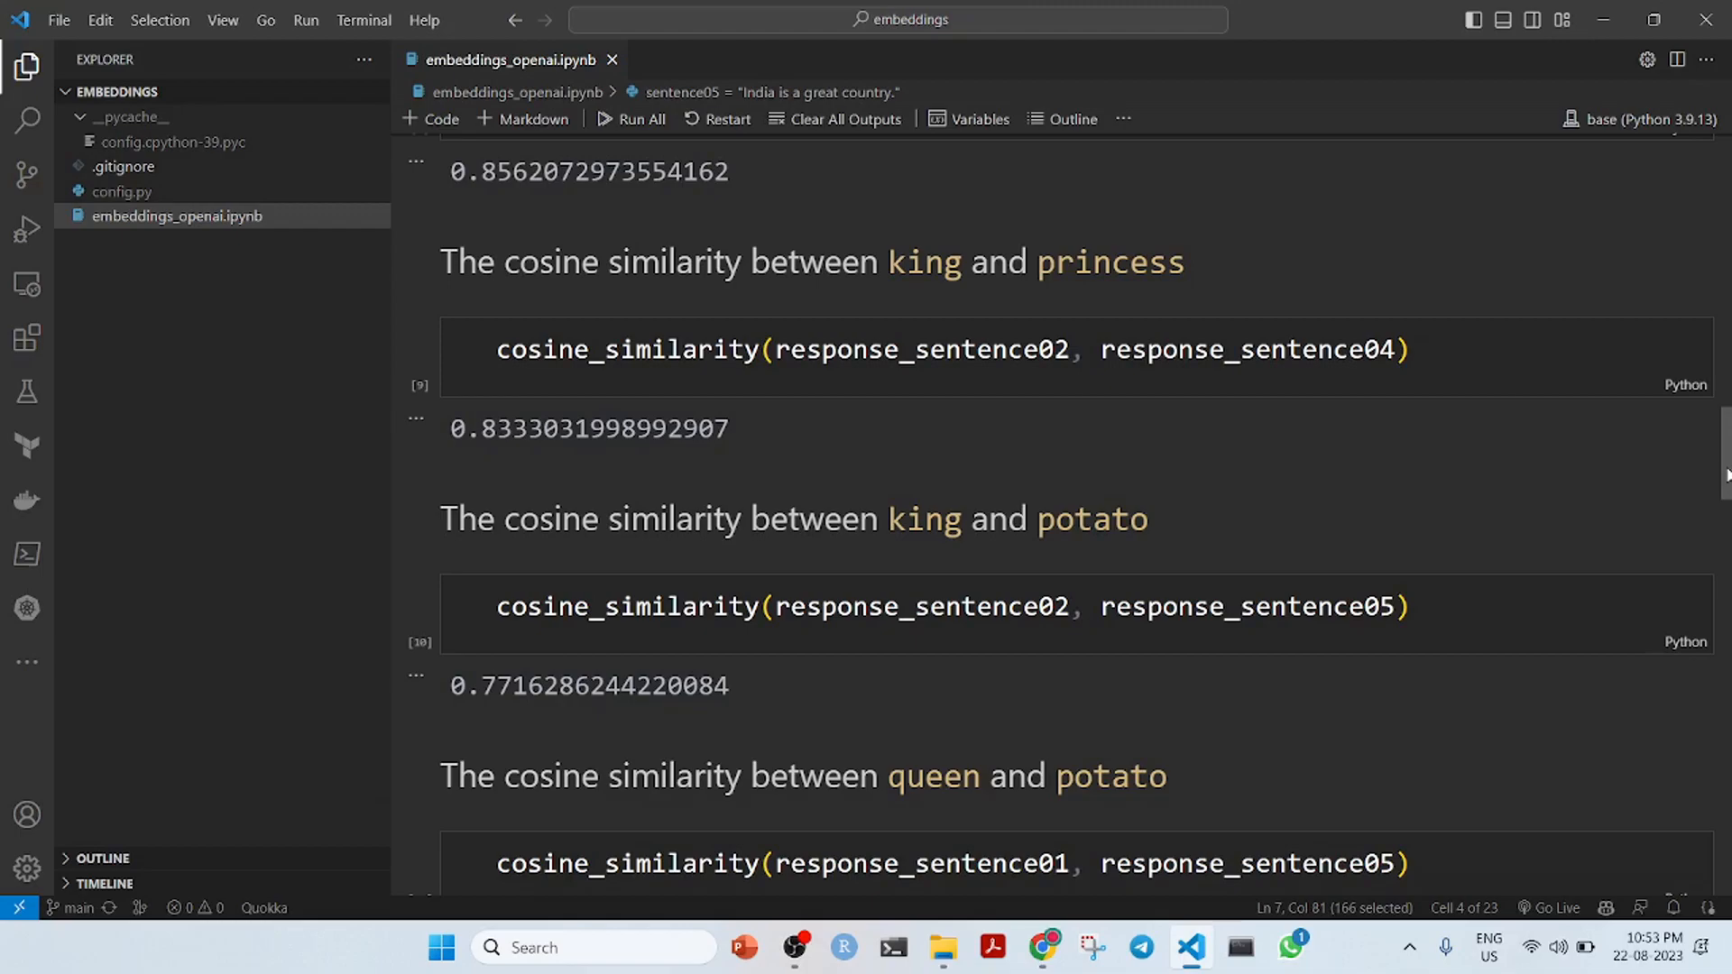
scroll(down, 3)
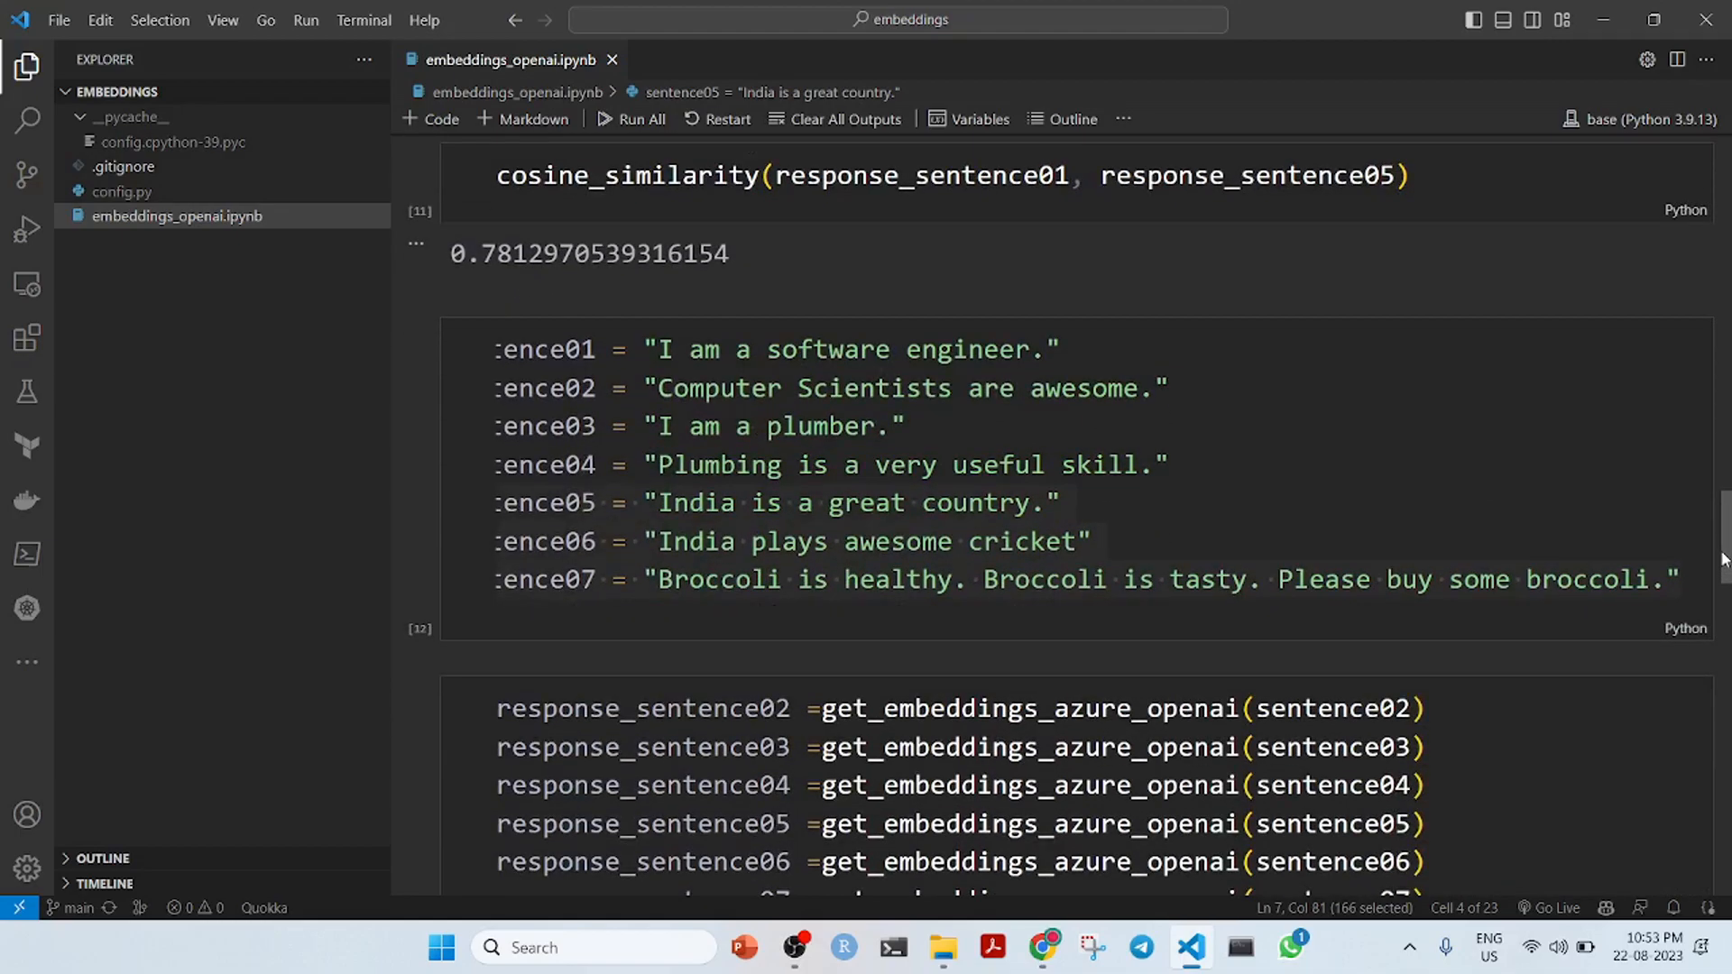
Scroll through the engineer, plumber and India sentence-pair similarities to the 0.903 India pair result
scroll(down, 3)
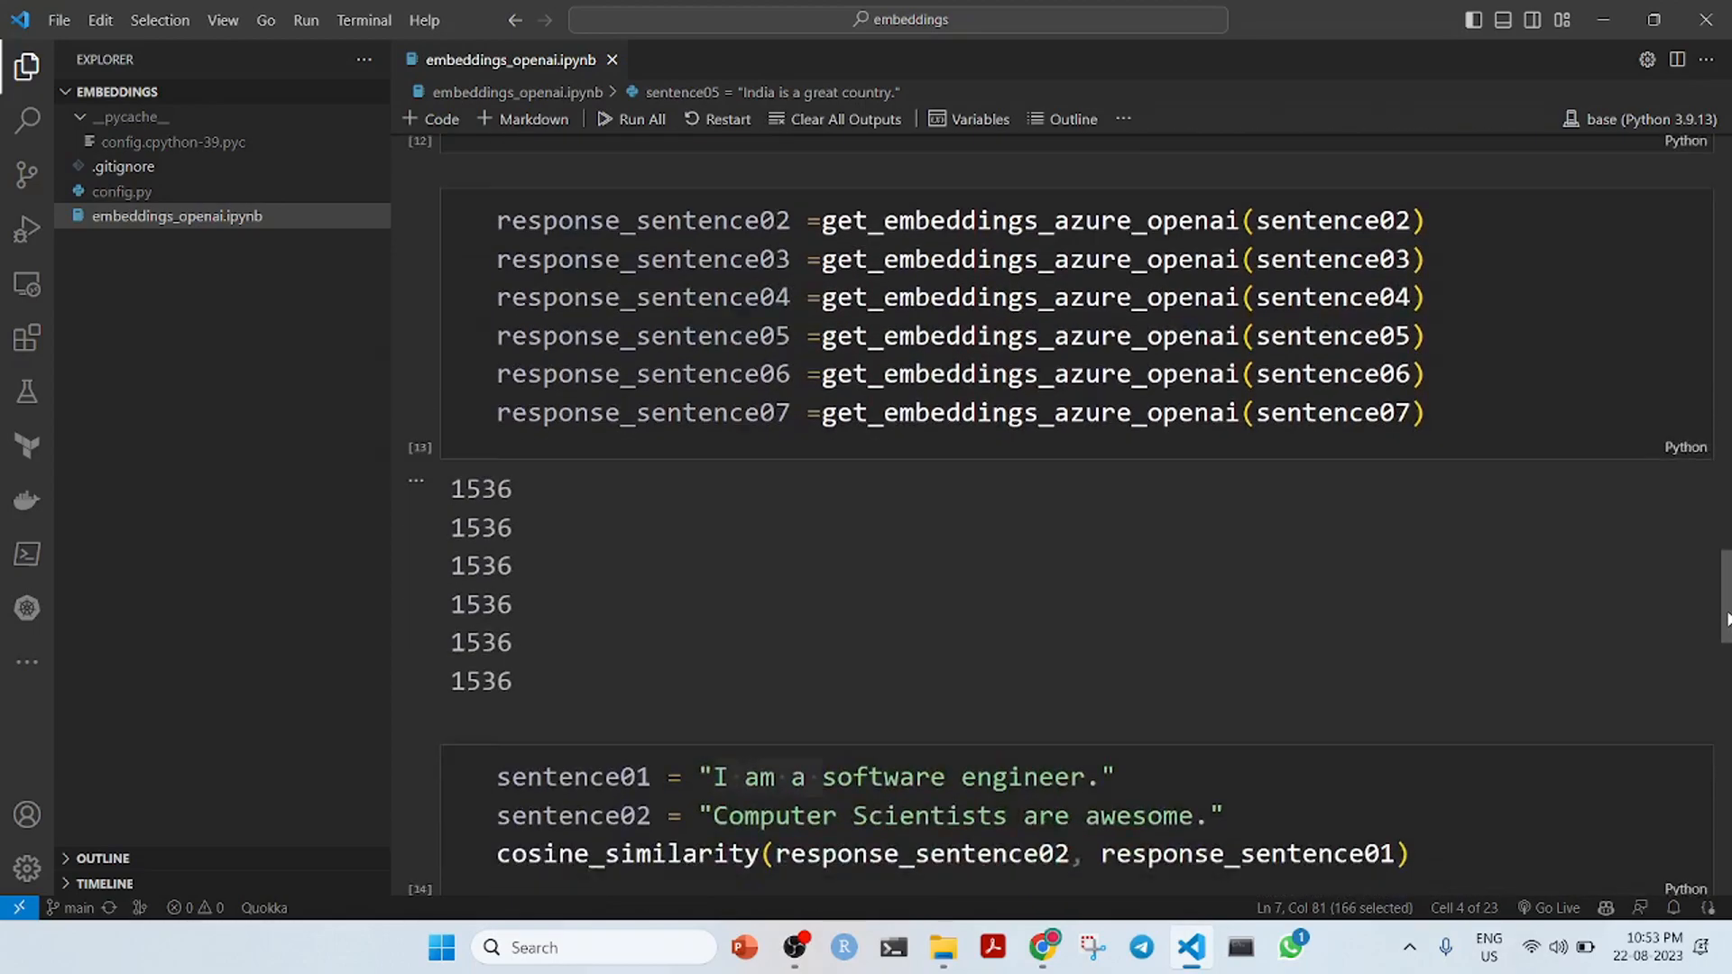
scroll(down, 3)
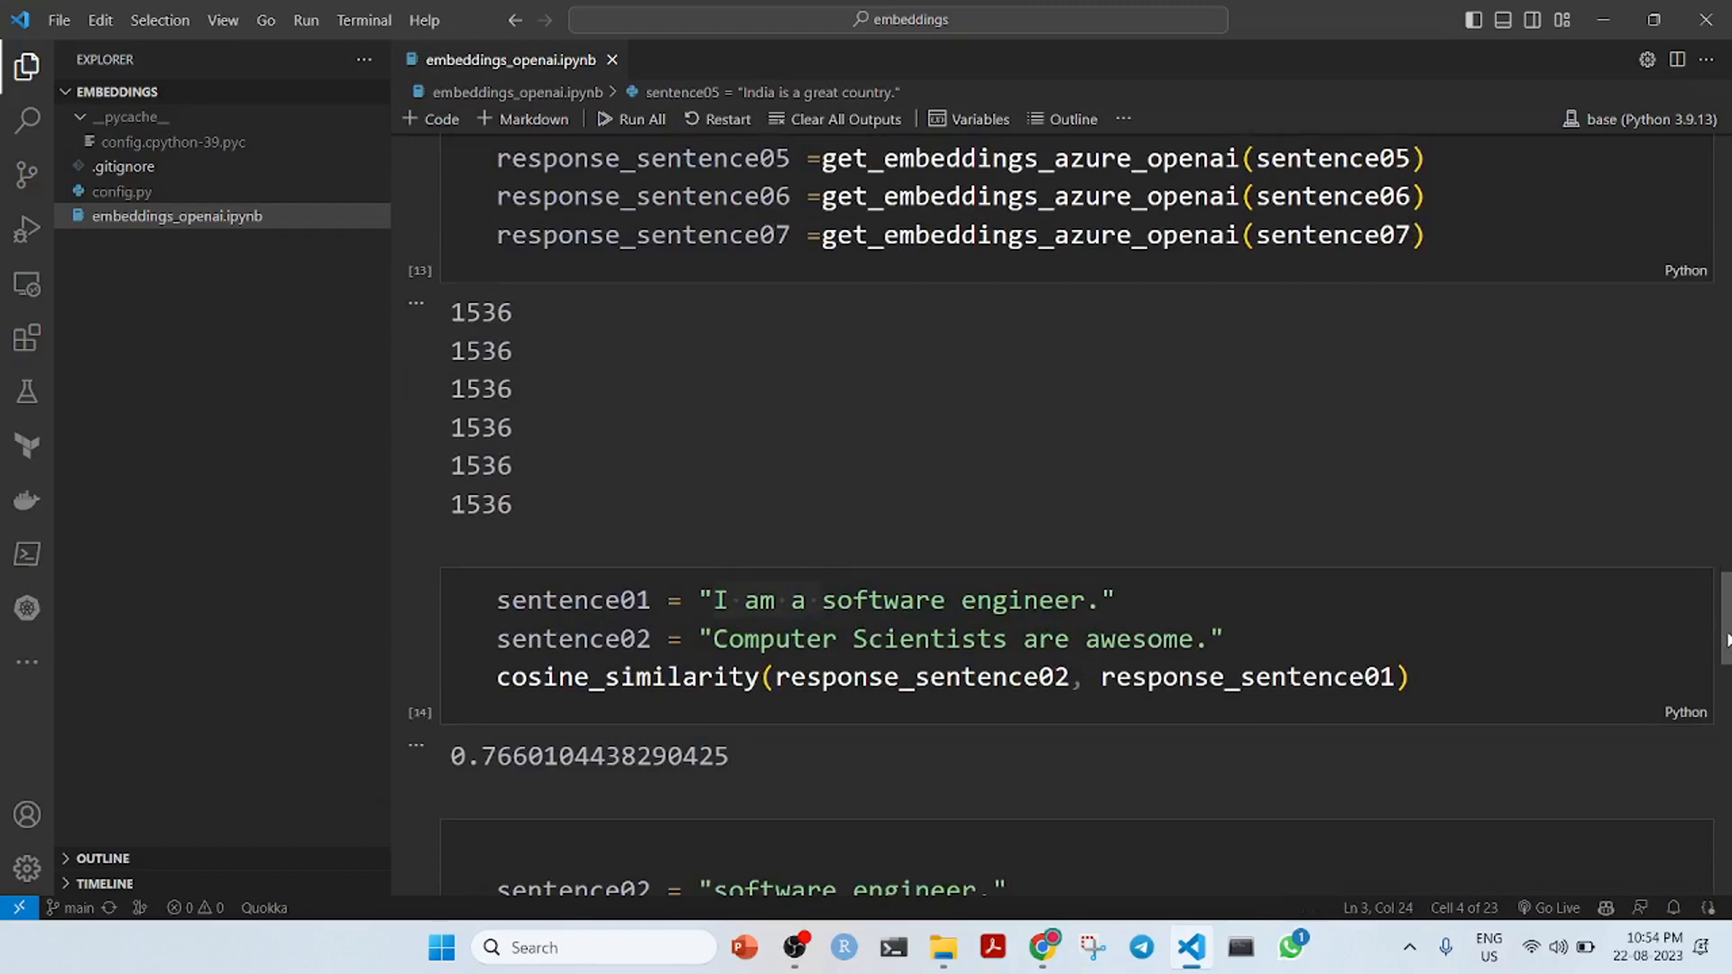
scroll(down, 3)
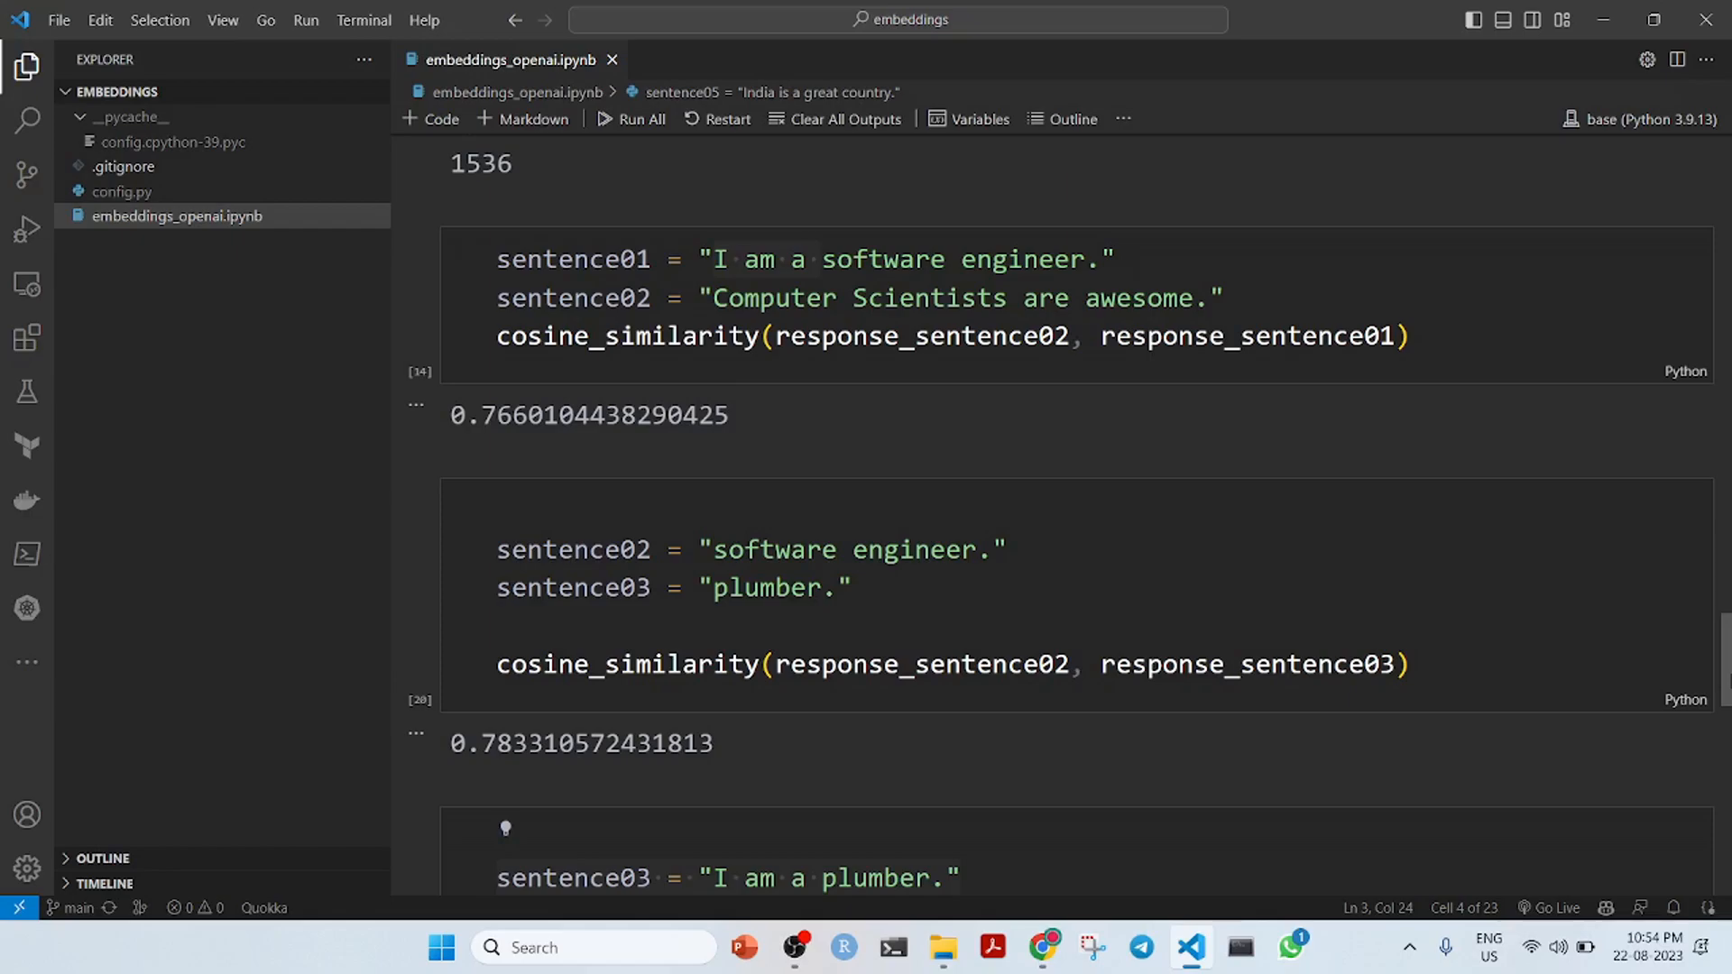
scroll(down, 3)
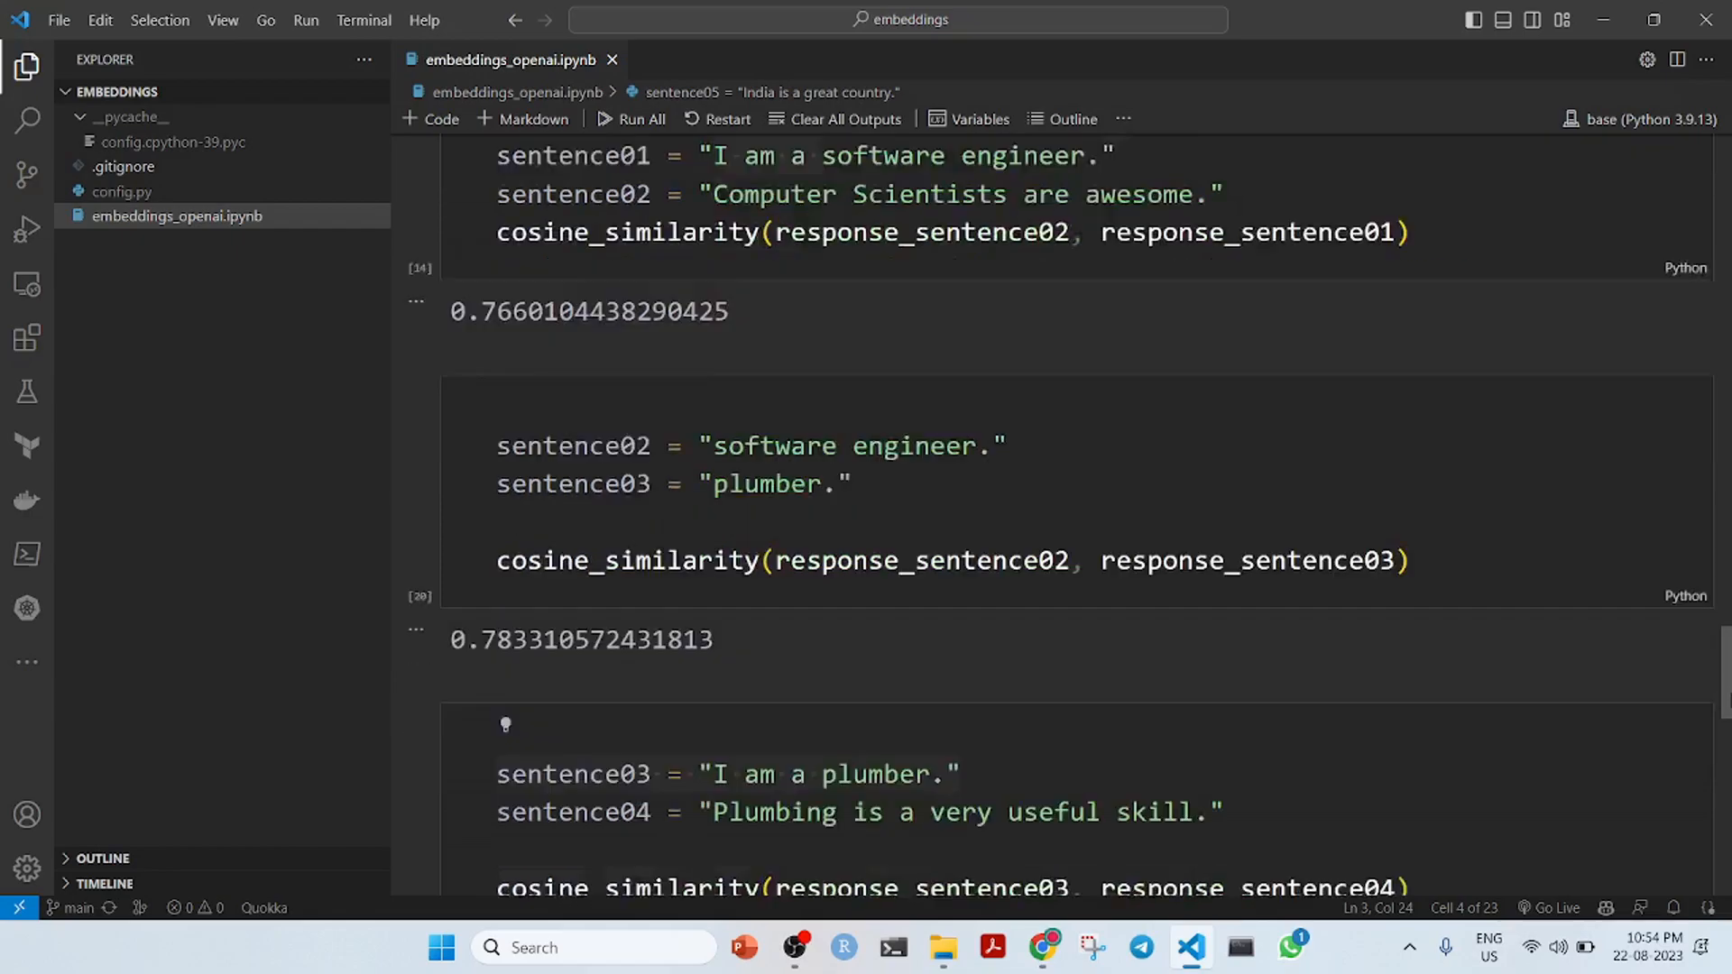
scroll(down, 3)
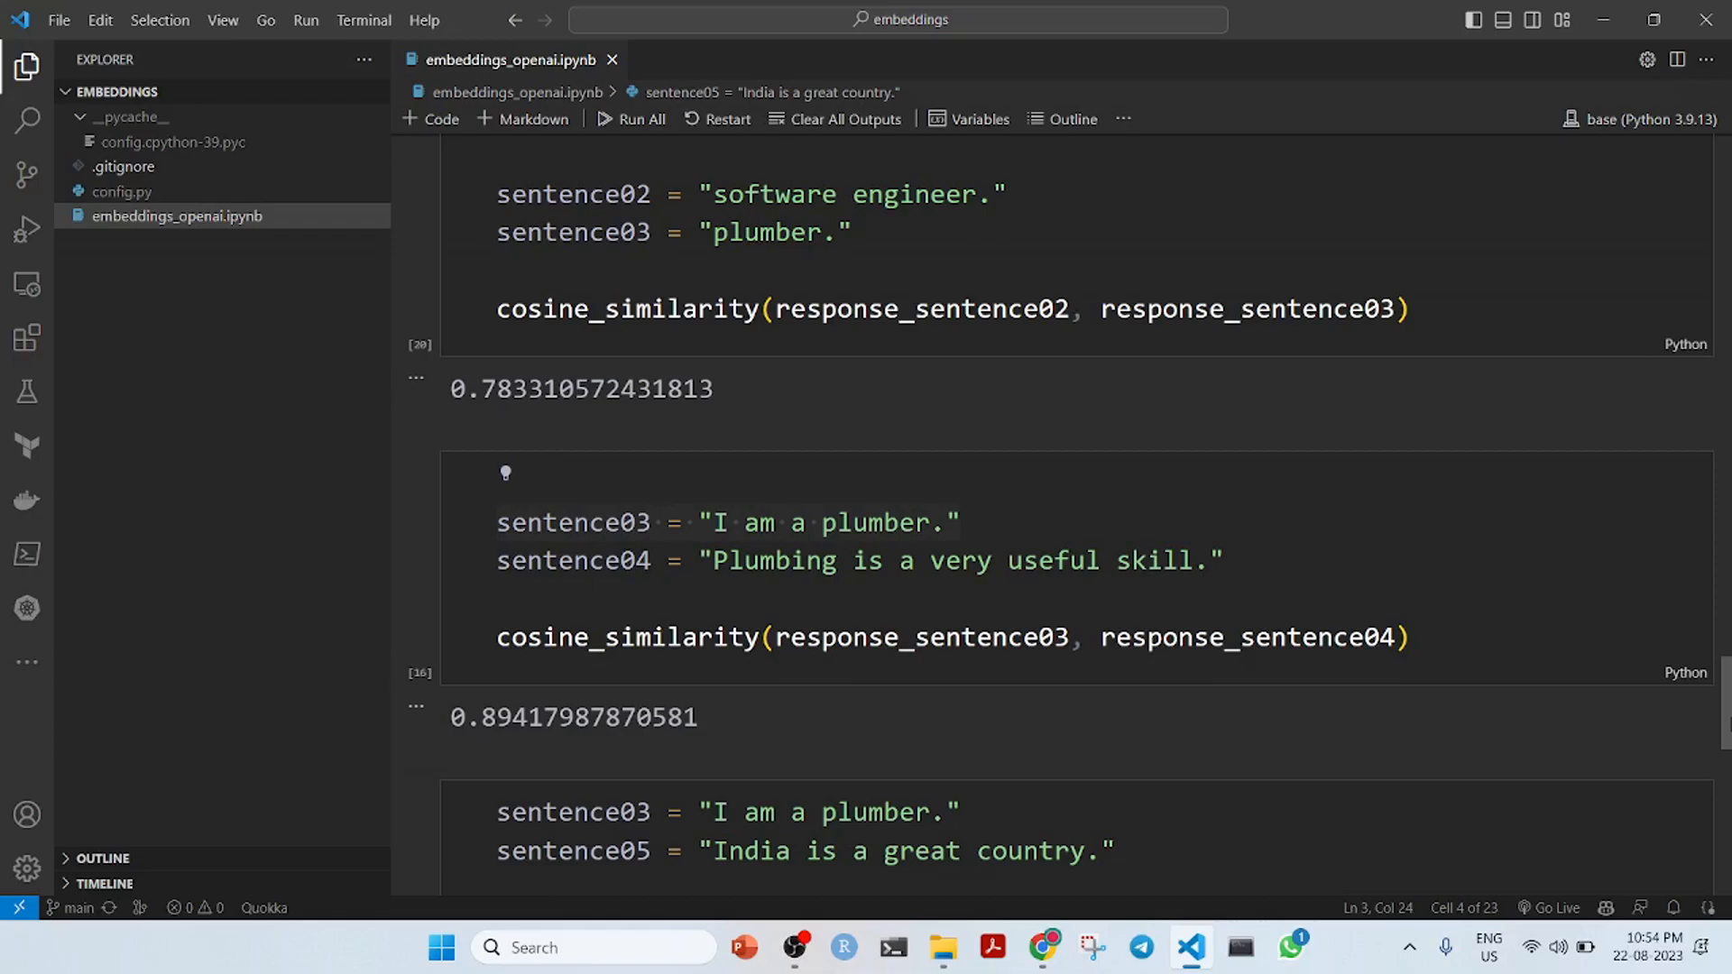
scroll(down, 3)
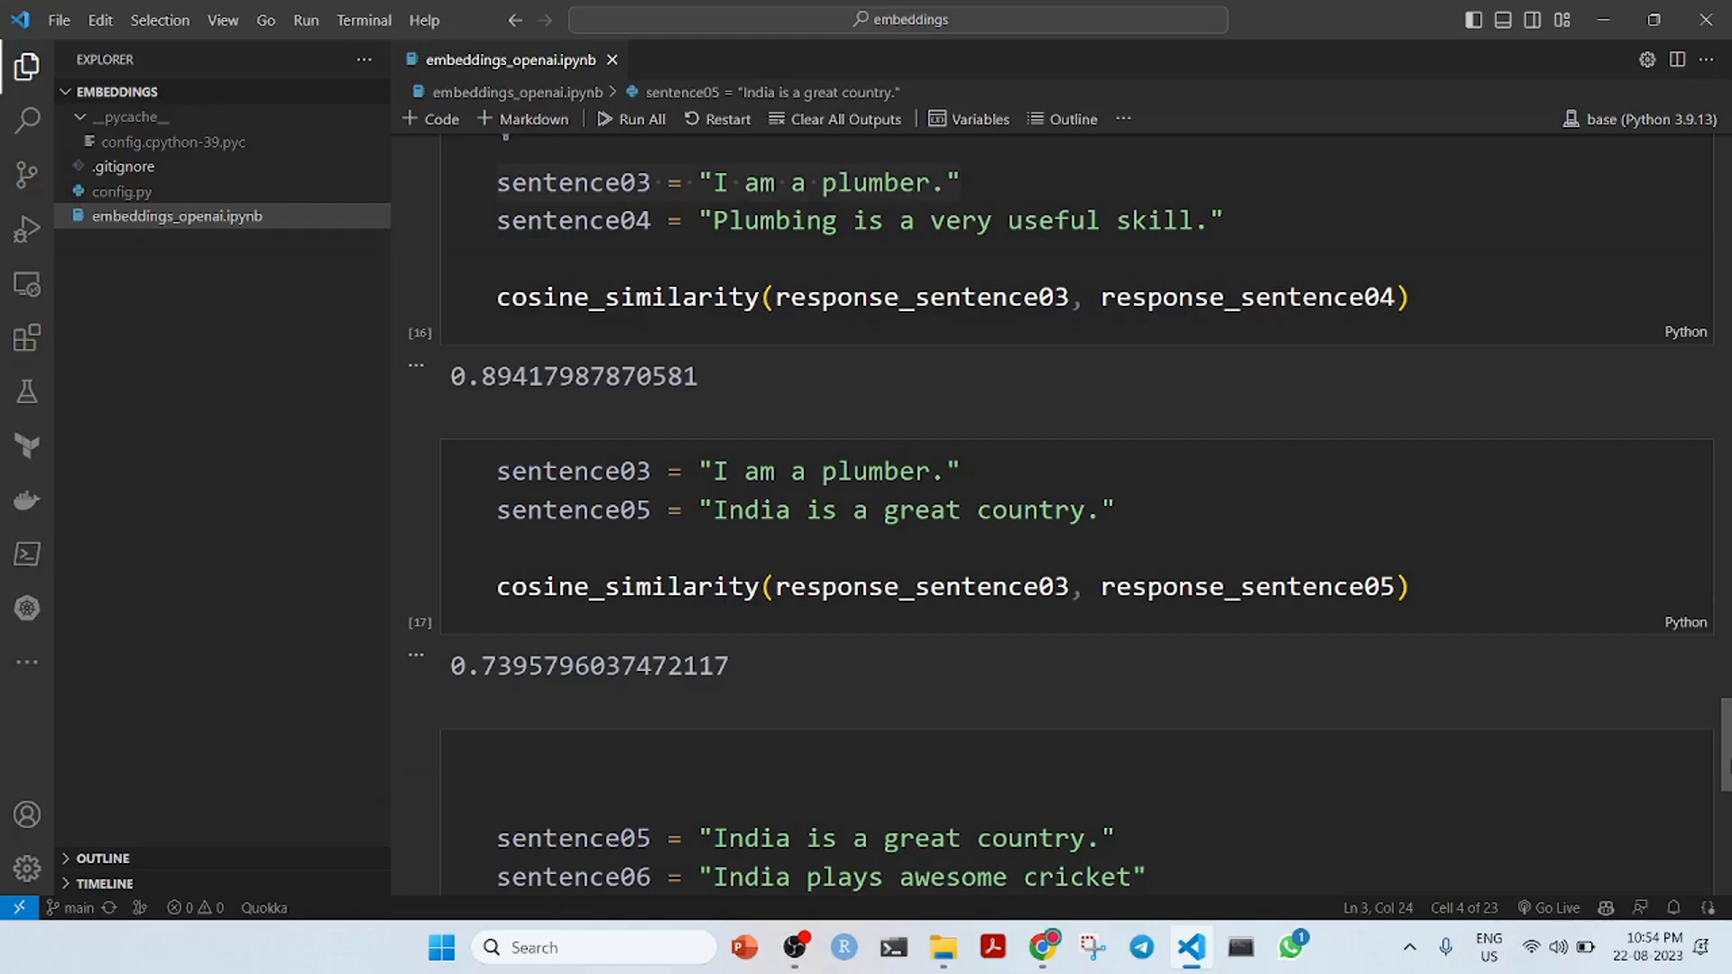
scroll(down, 3)
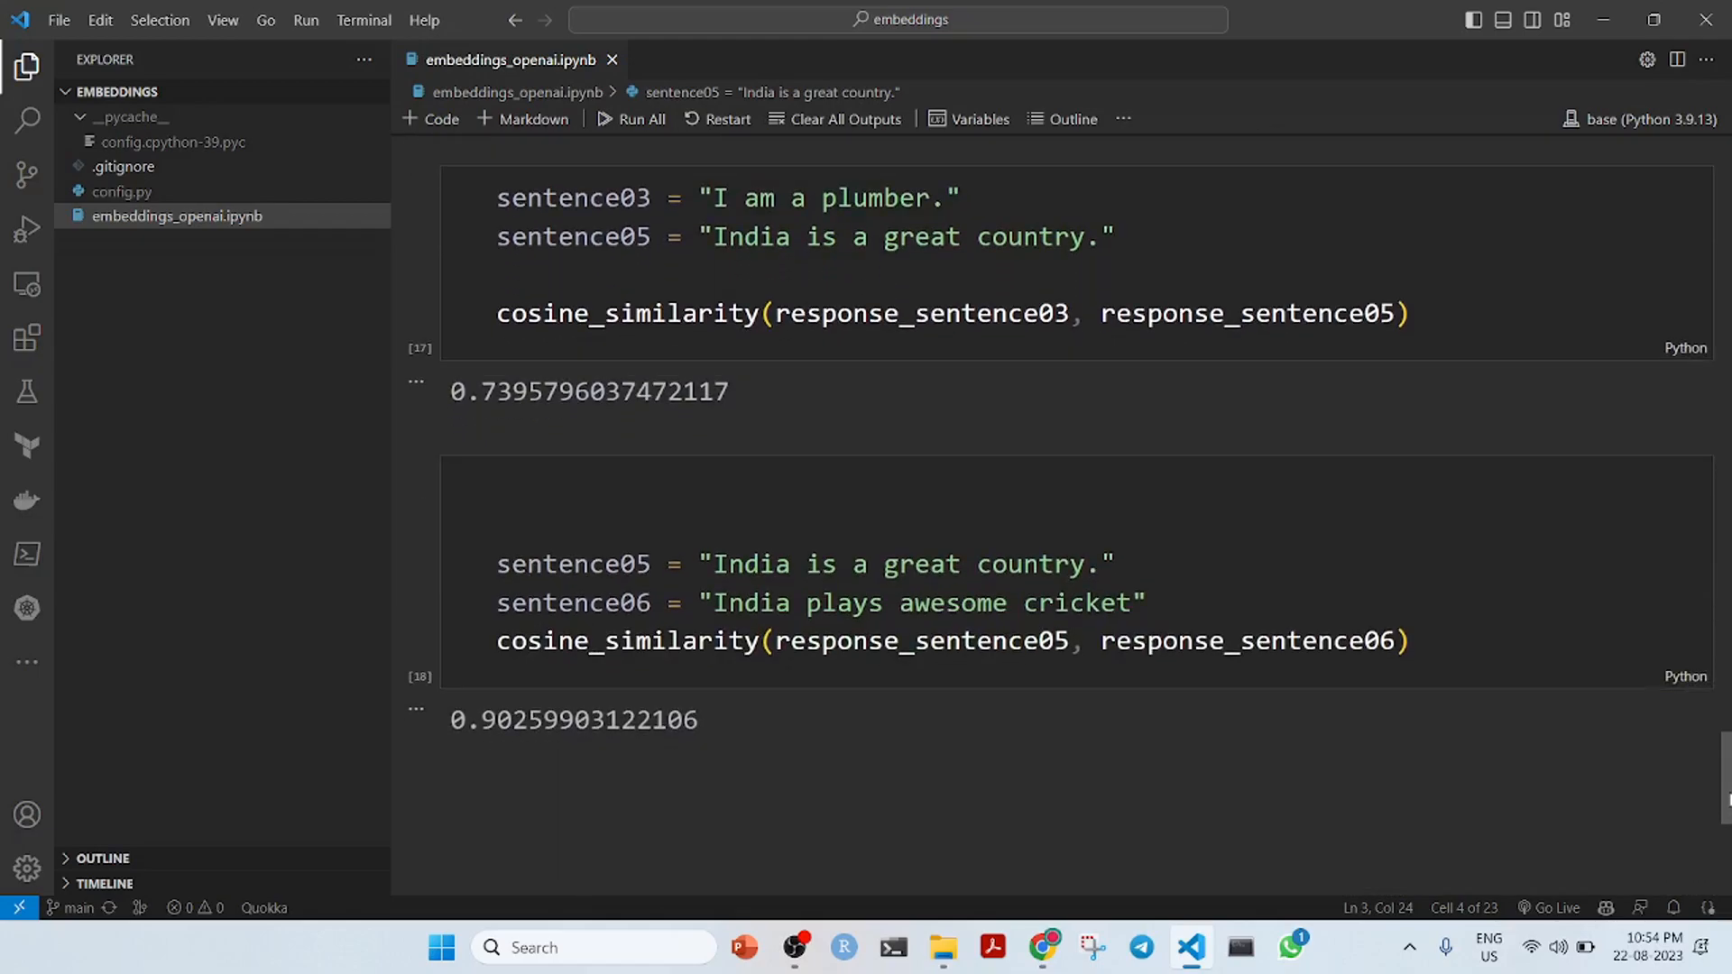